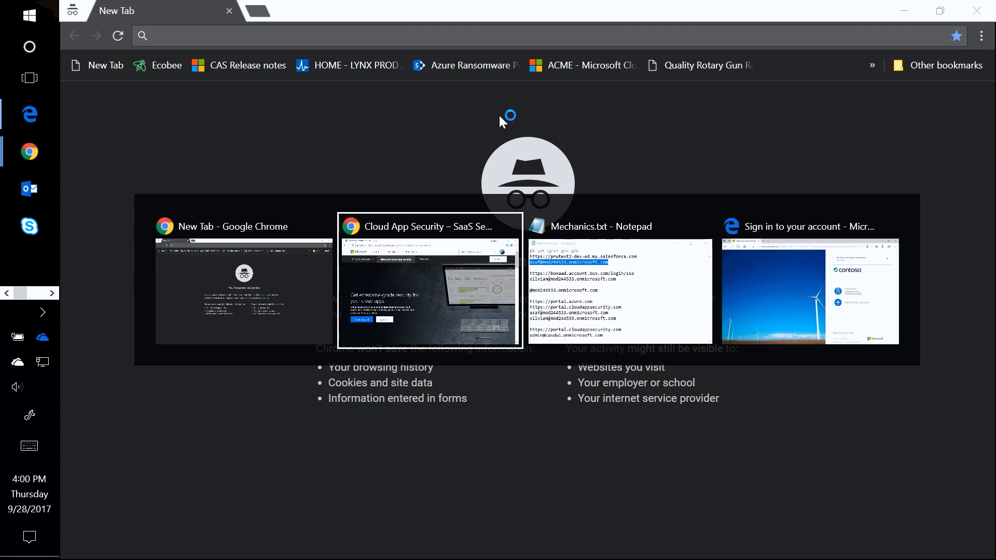
click(620, 226)
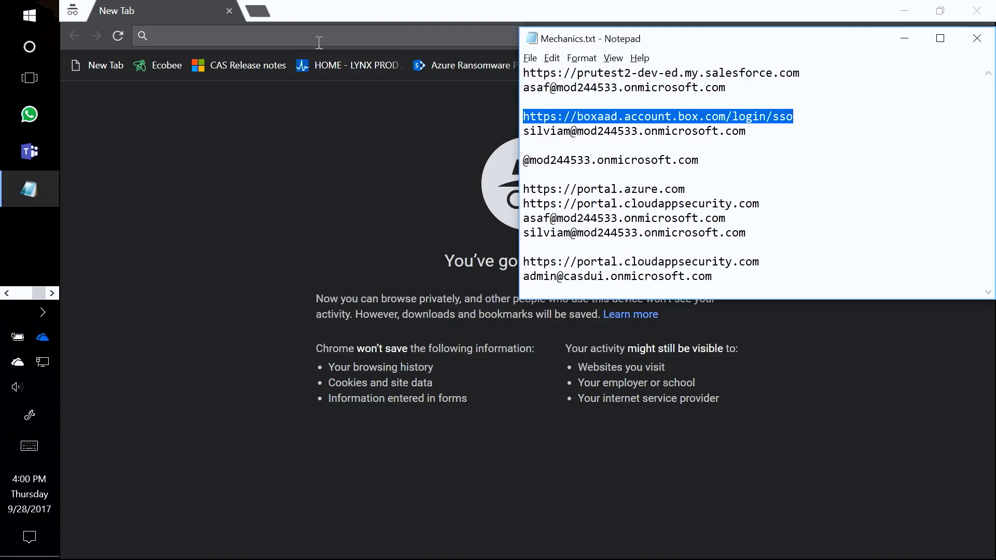
text(https://boxaad.account.box.com/login/sso)
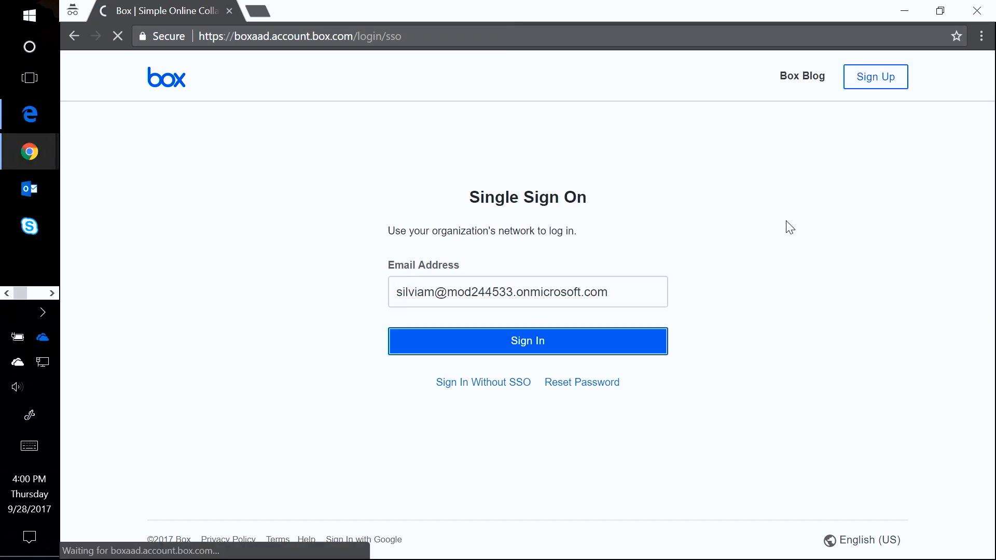
click(526, 341)
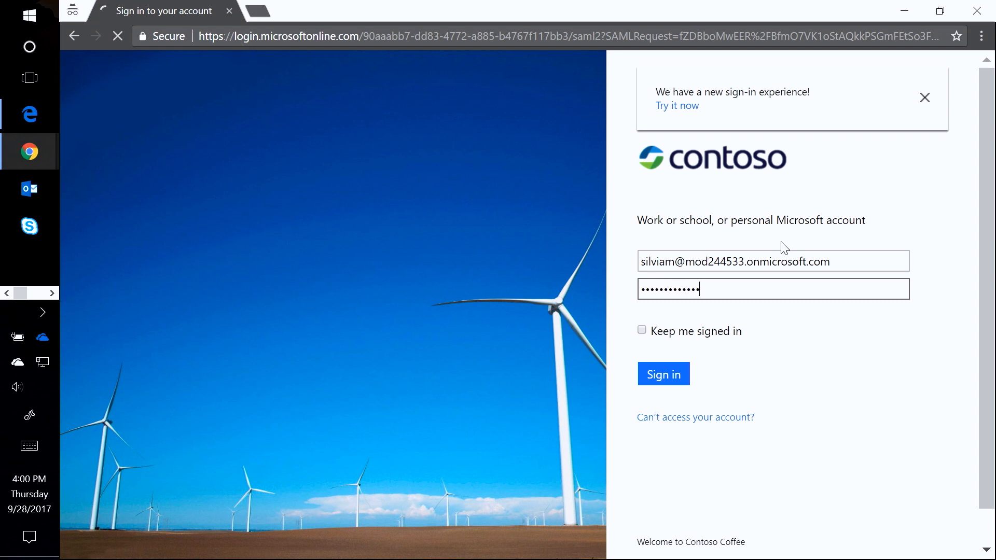
click(662, 373)
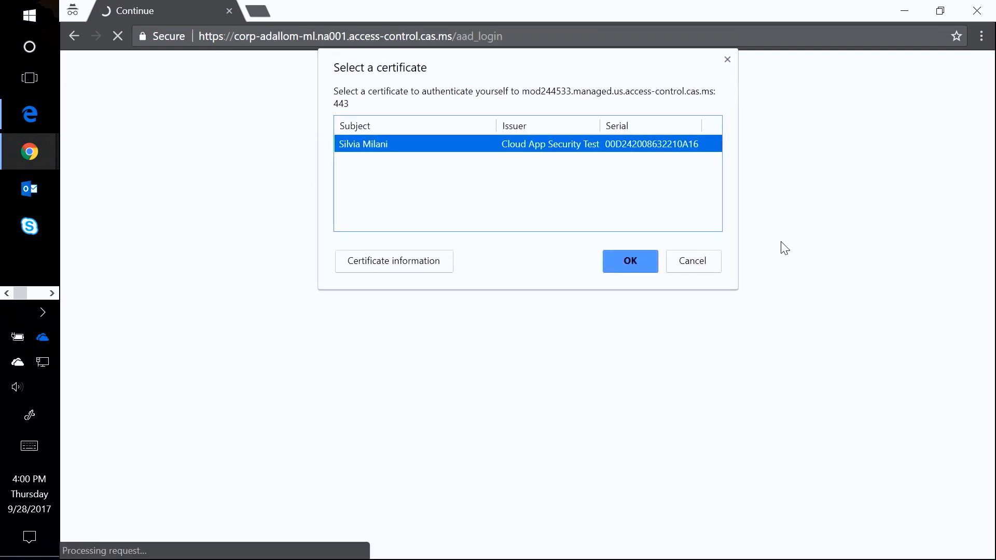
click(629, 261)
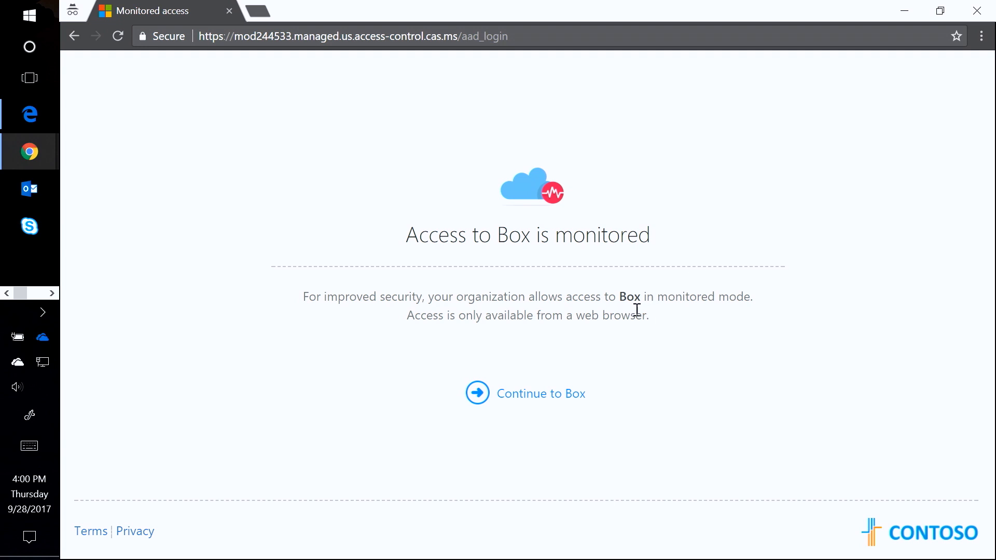
Continue into the monitored Box session and download Day to Day Work Info.docx
click(524, 393)
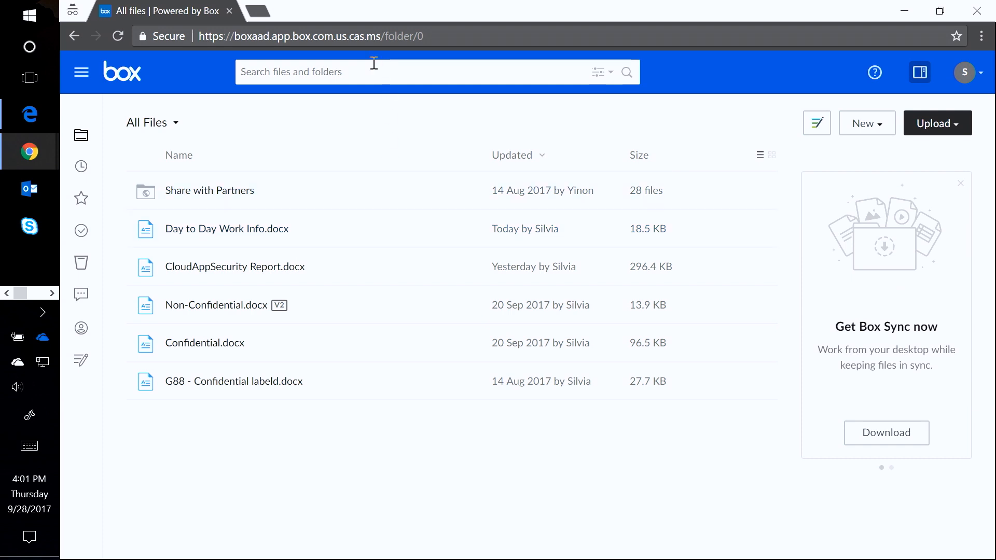
mouse_move(289, 213)
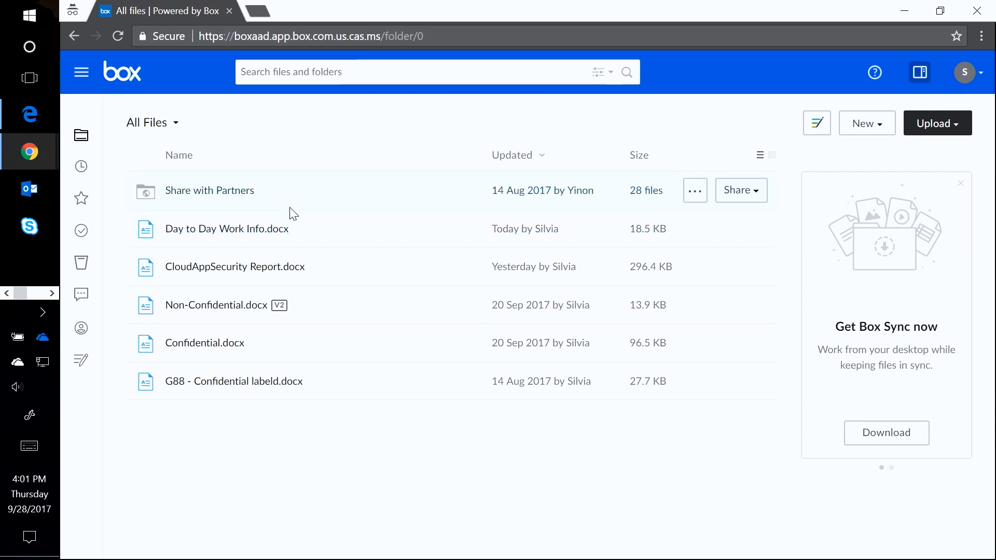
mouse_move(280, 238)
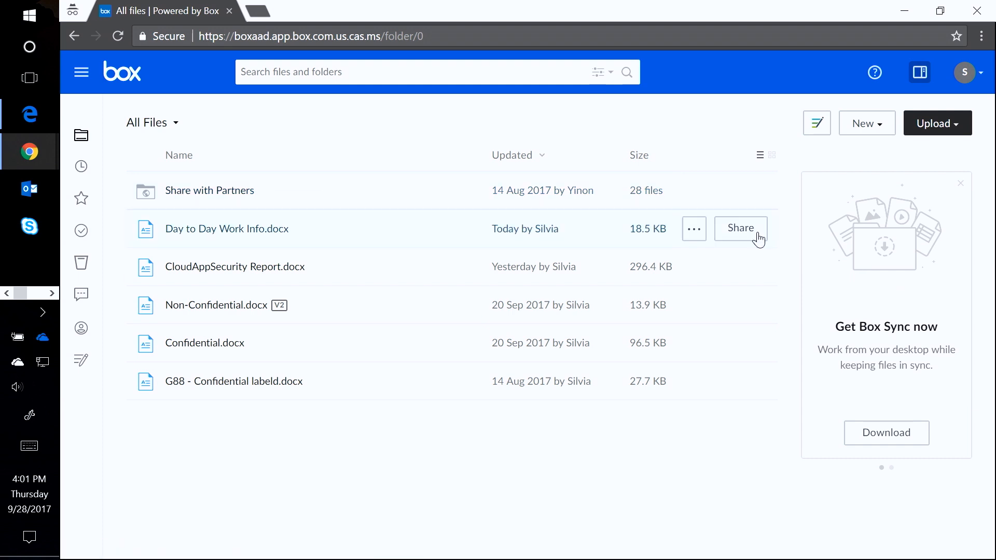
click(693, 228)
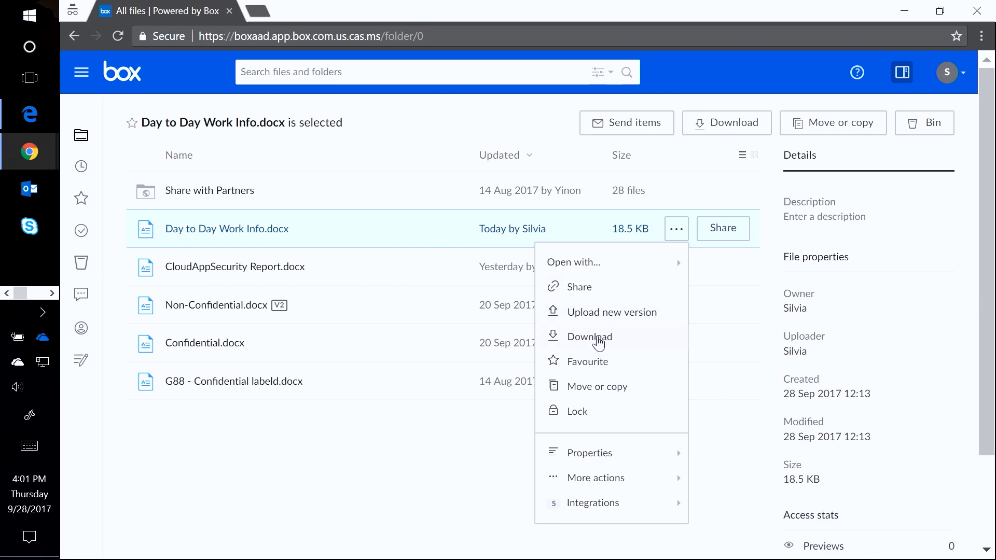
click(588, 336)
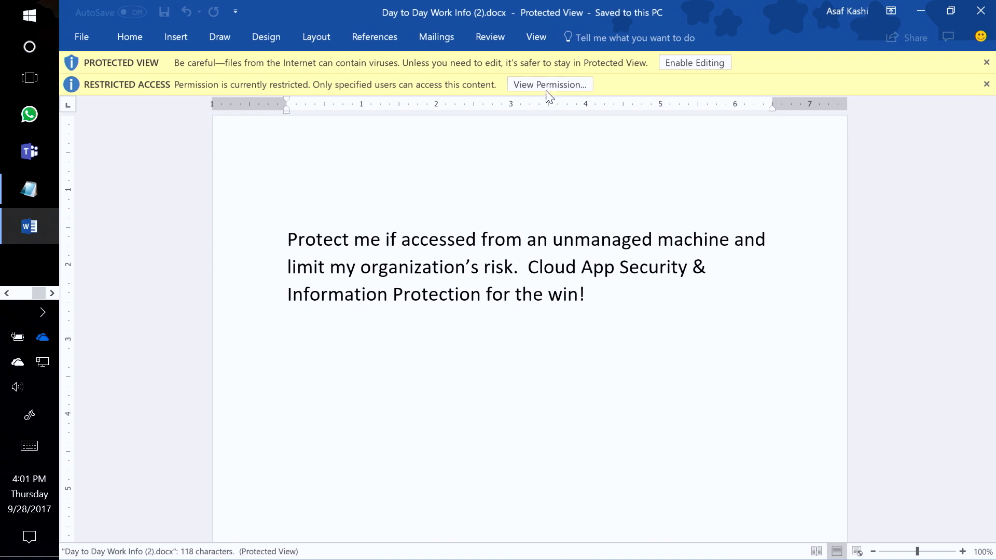
Check the Restricted Access permissions, confirming view-only rights with editing, copying and printing denied
click(548, 84)
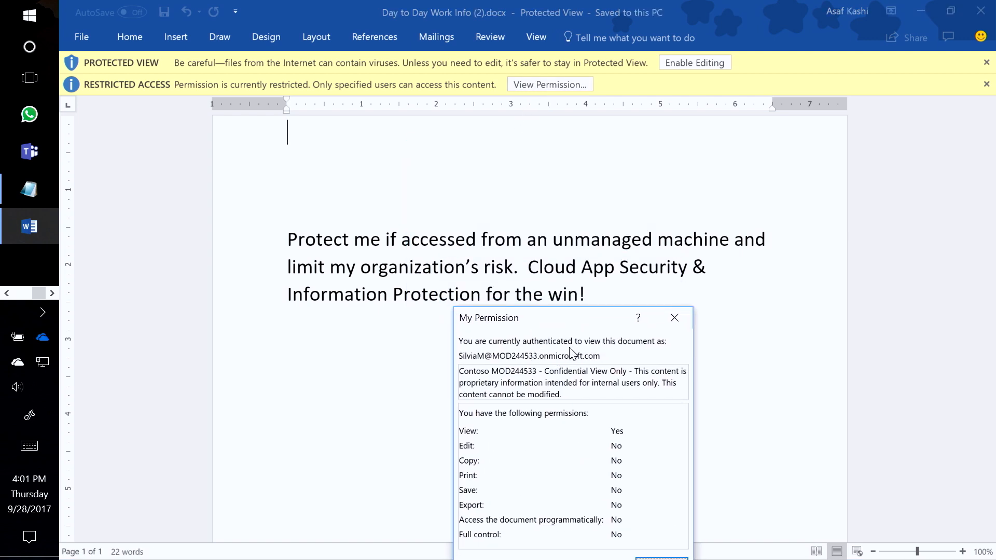
mouse_move(498, 385)
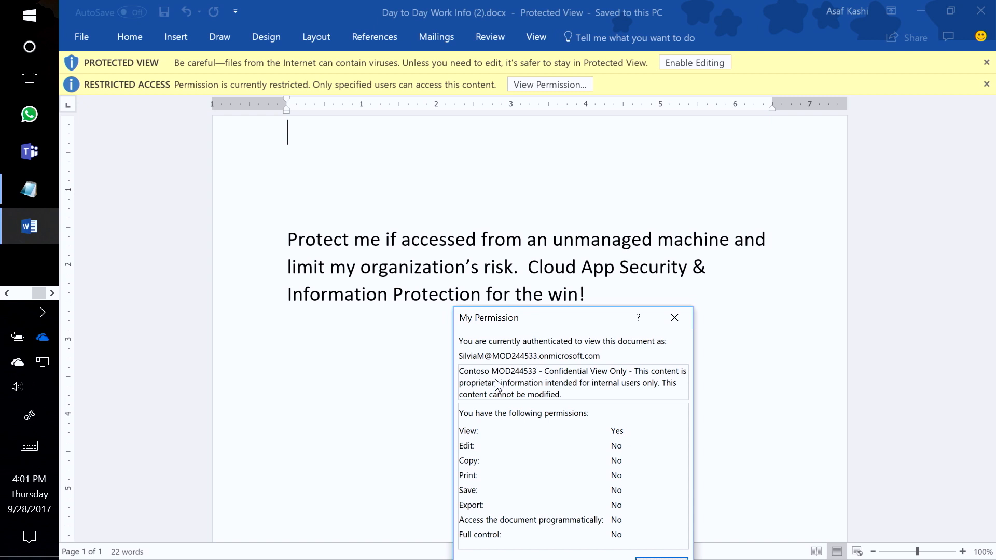
mouse_move(508, 382)
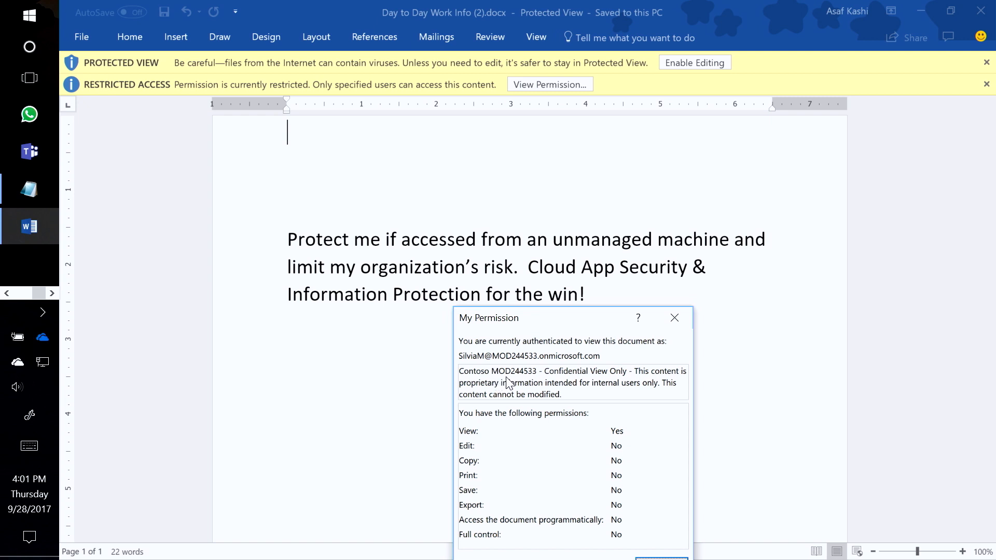
mouse_move(602, 424)
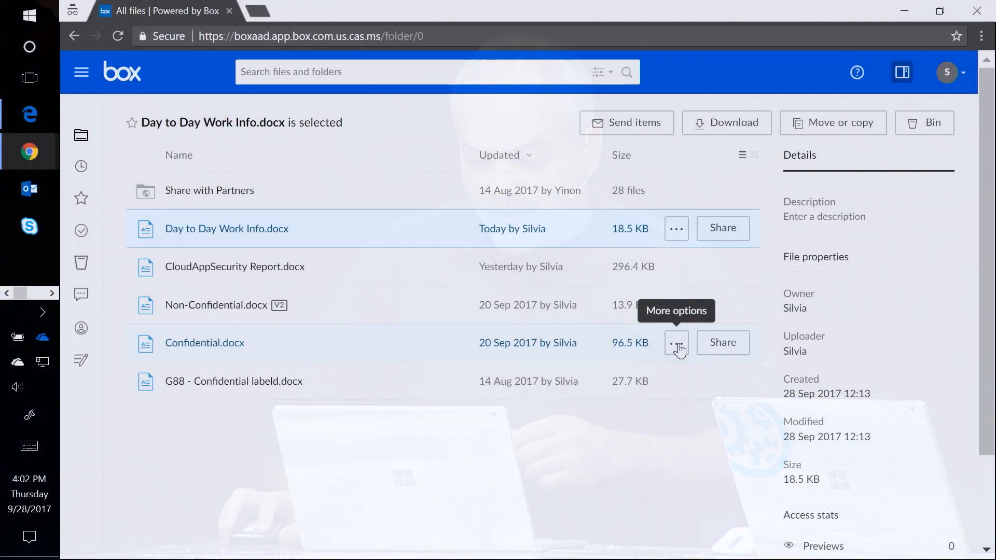
Try downloading Confidential.docx from its More options menu
click(675, 342)
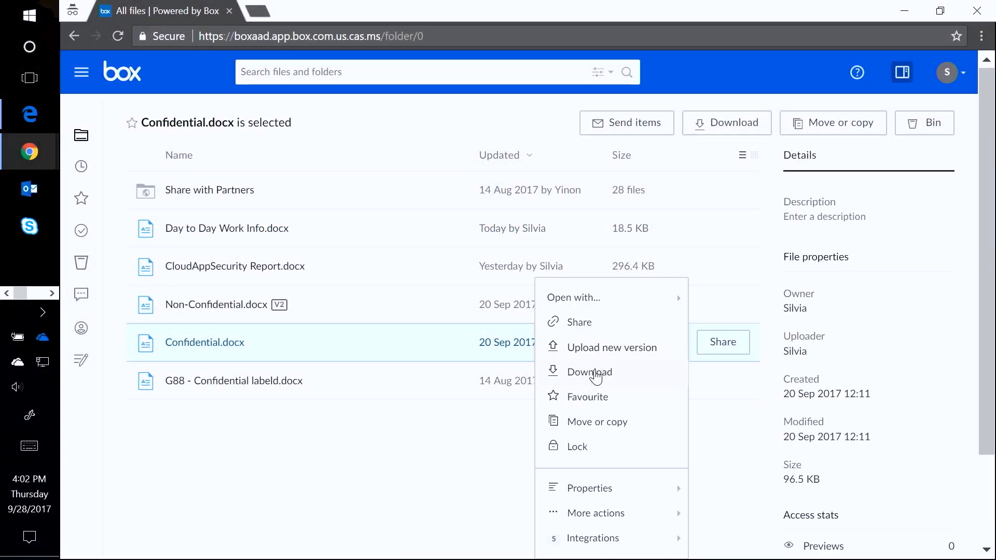
click(589, 371)
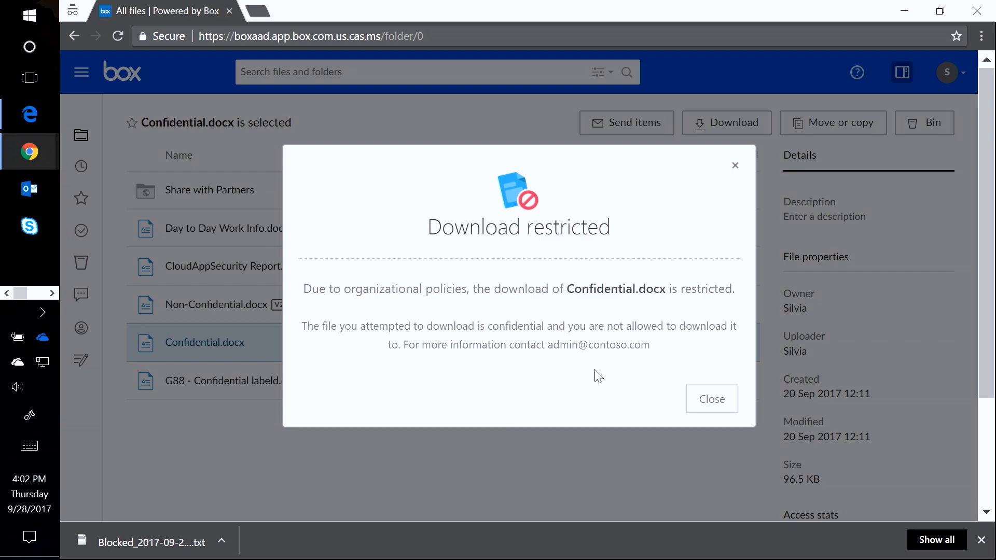
mouse_move(795, 271)
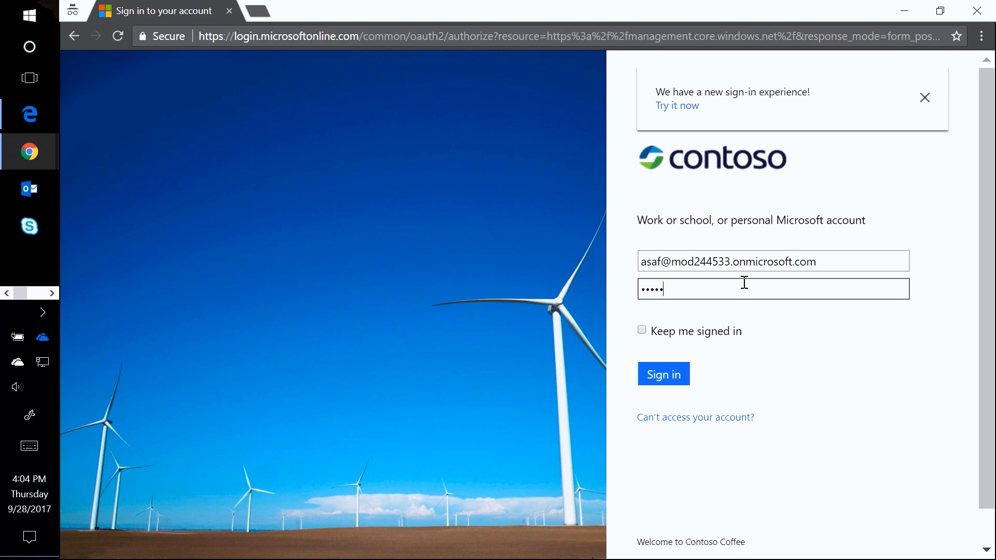
Sign in and open BoxAADandCASIntegration under Azure Active Directory > Enterprise applications > All applications
click(663, 374)
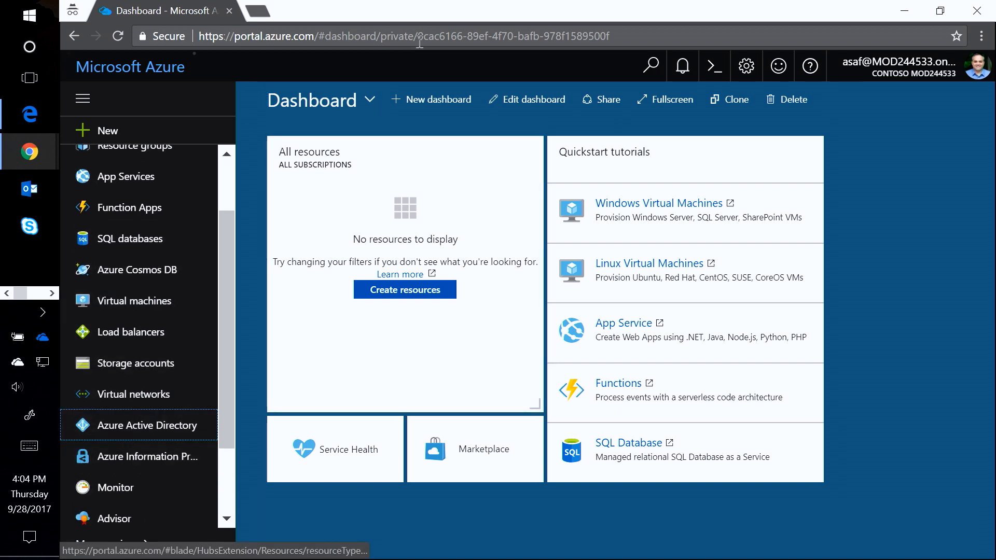
click(147, 425)
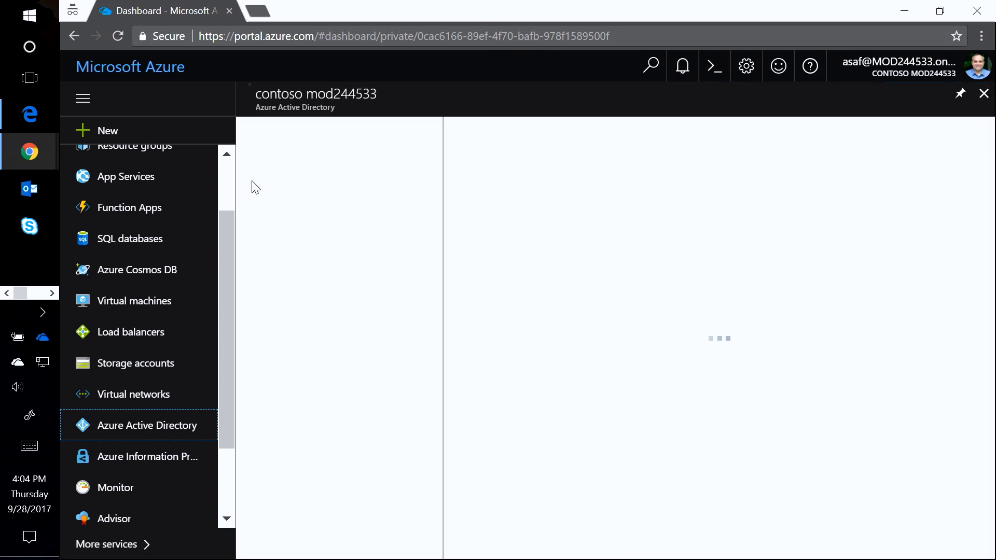
click(146, 424)
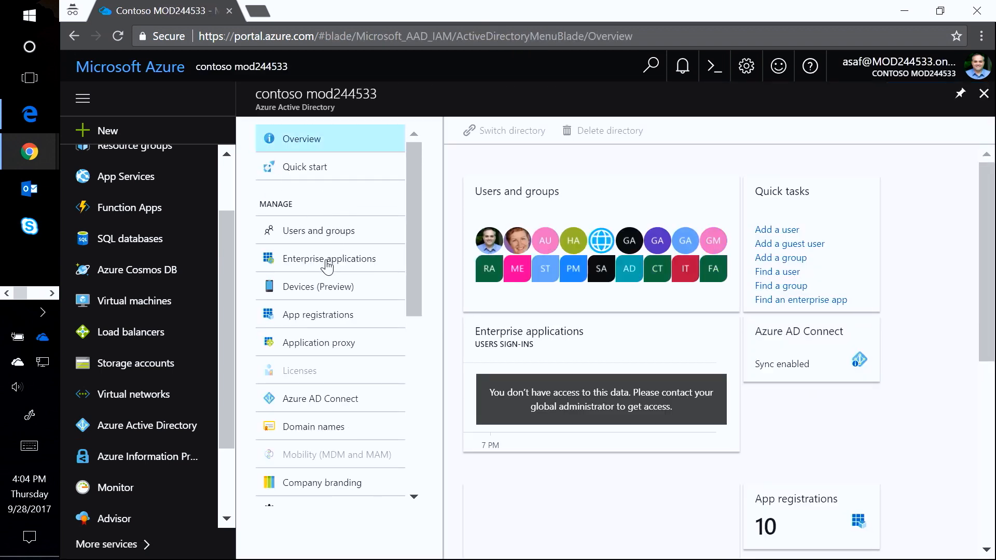
click(328, 259)
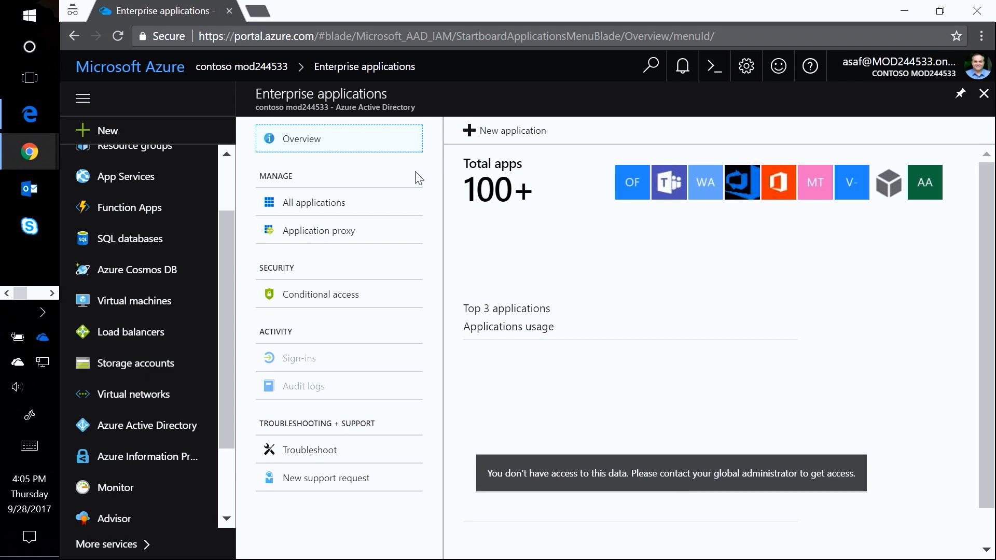
click(313, 201)
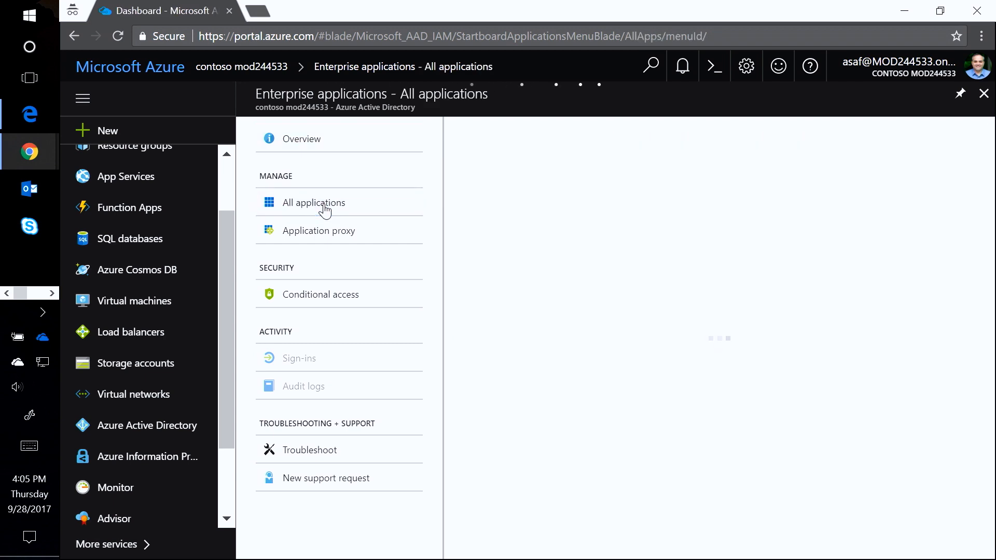
click(313, 202)
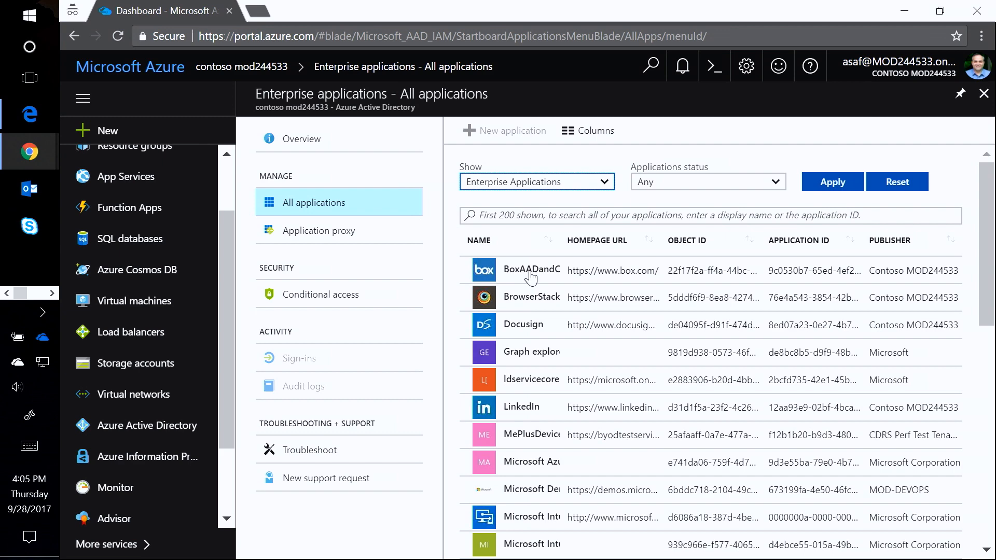
click(531, 269)
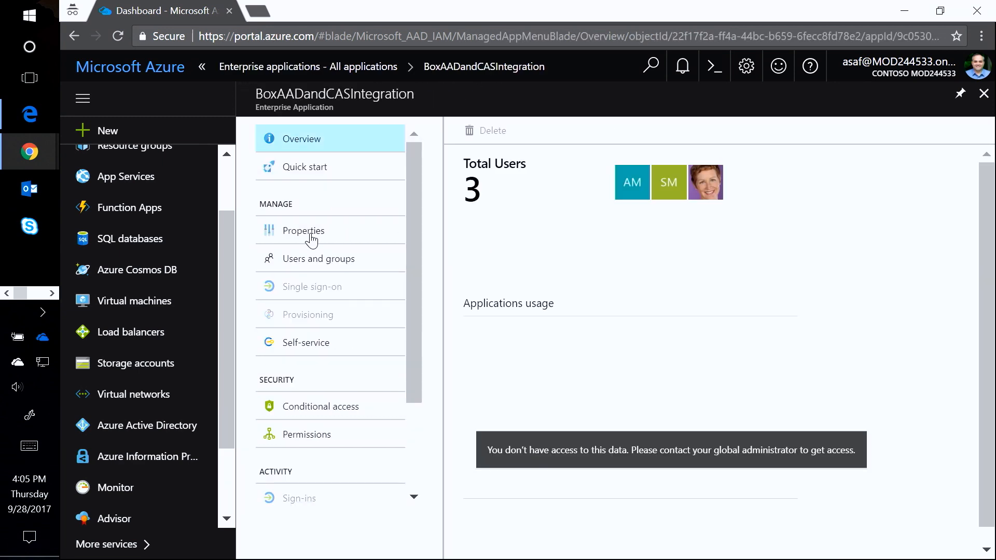
Review the Box app's Properties, including application ID, then show its Conditional access policies
click(303, 231)
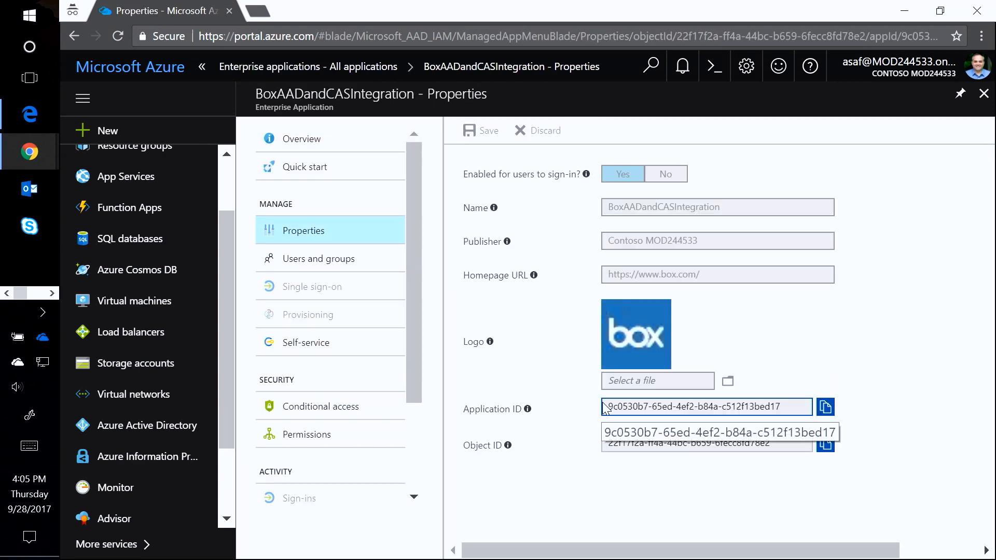
scroll(down, 3)
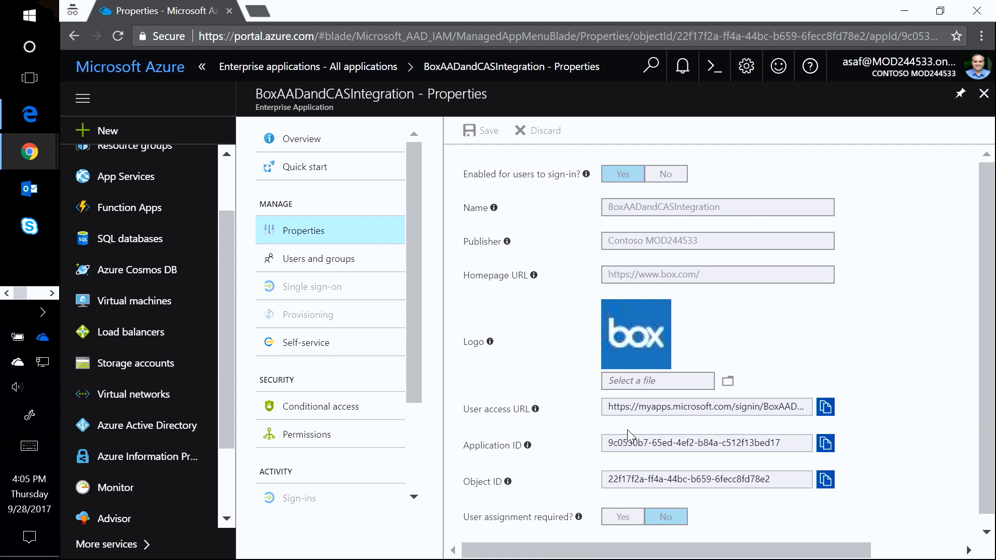
mouse_move(639, 405)
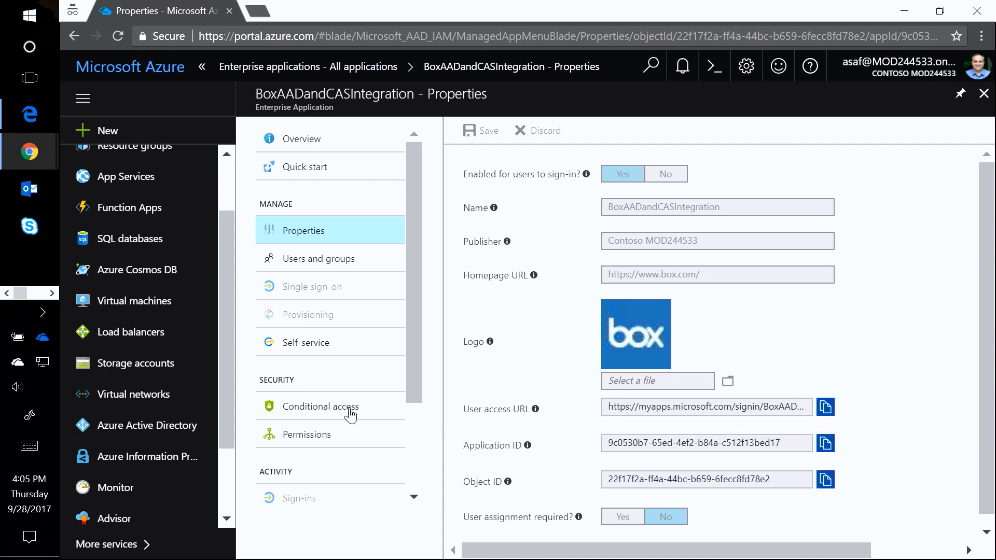
click(321, 407)
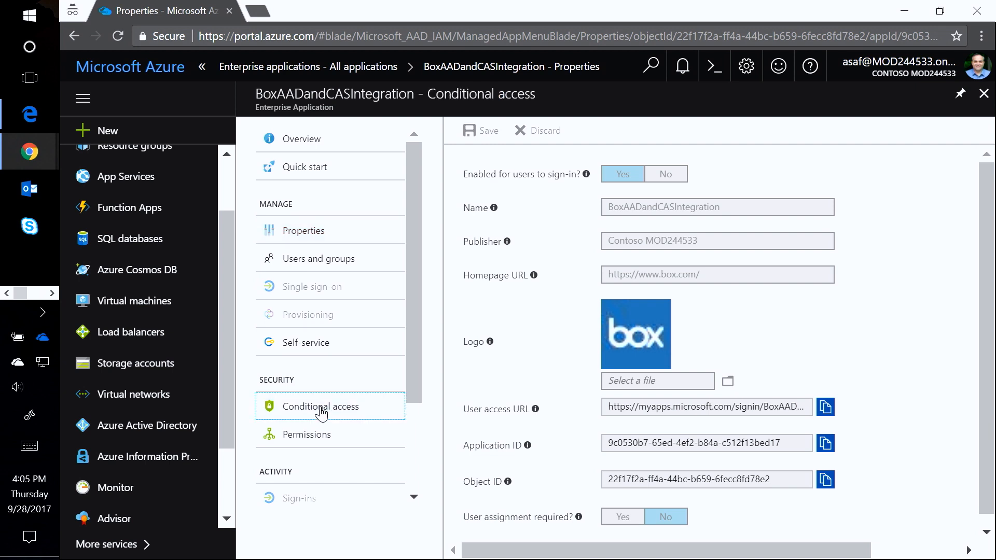
click(320, 407)
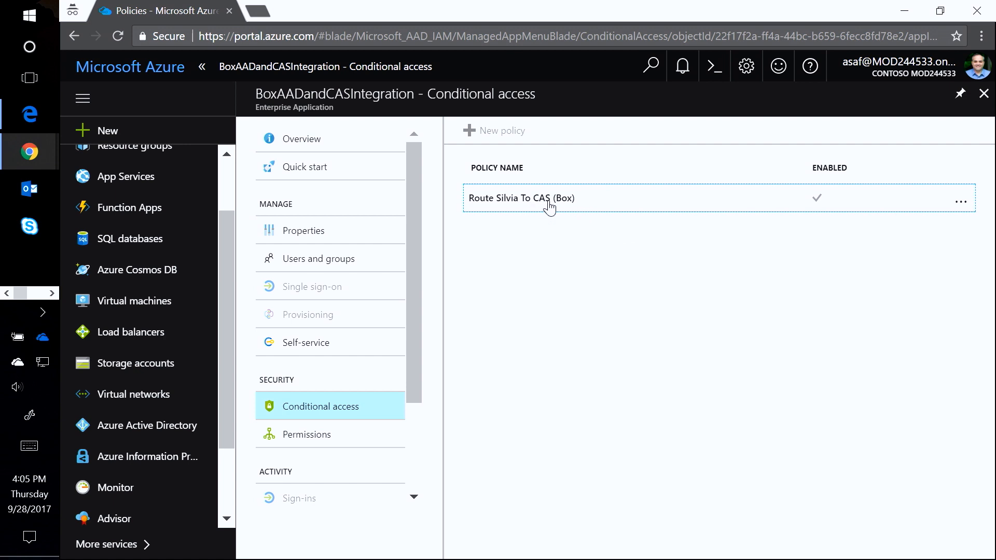
Open the Route Silvia To CAS (Box) policy and review its Cloud apps assignment
click(520, 197)
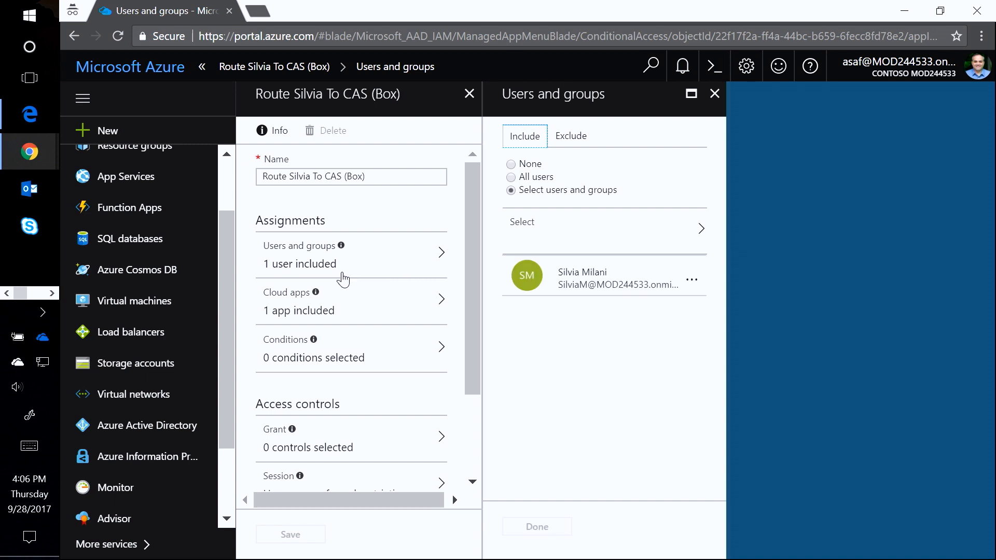
mouse_move(392, 301)
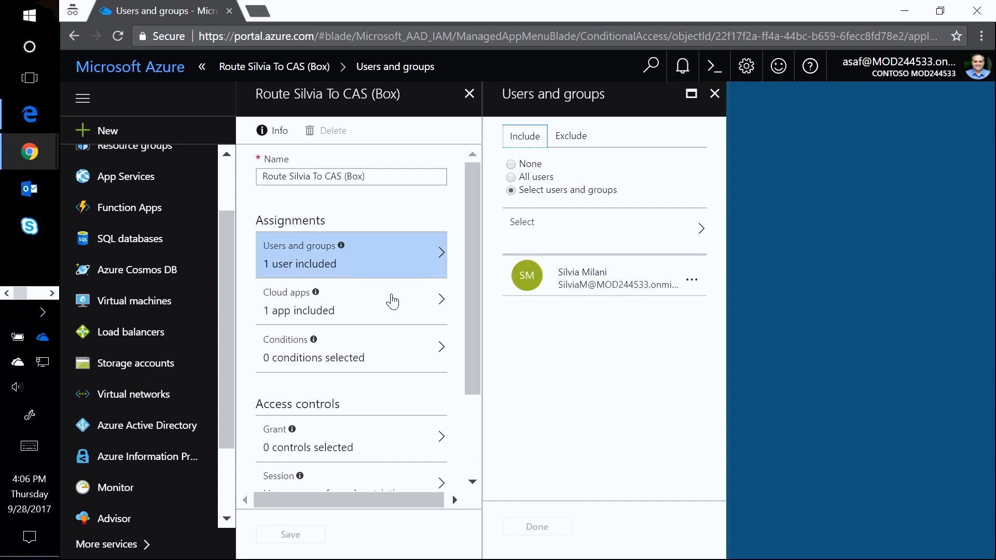
click(351, 301)
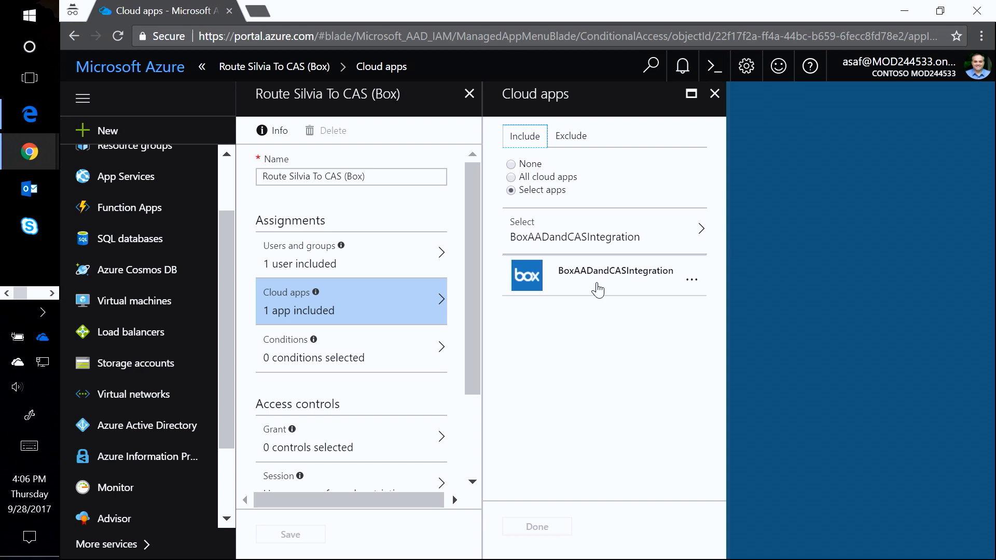
mouse_move(343, 439)
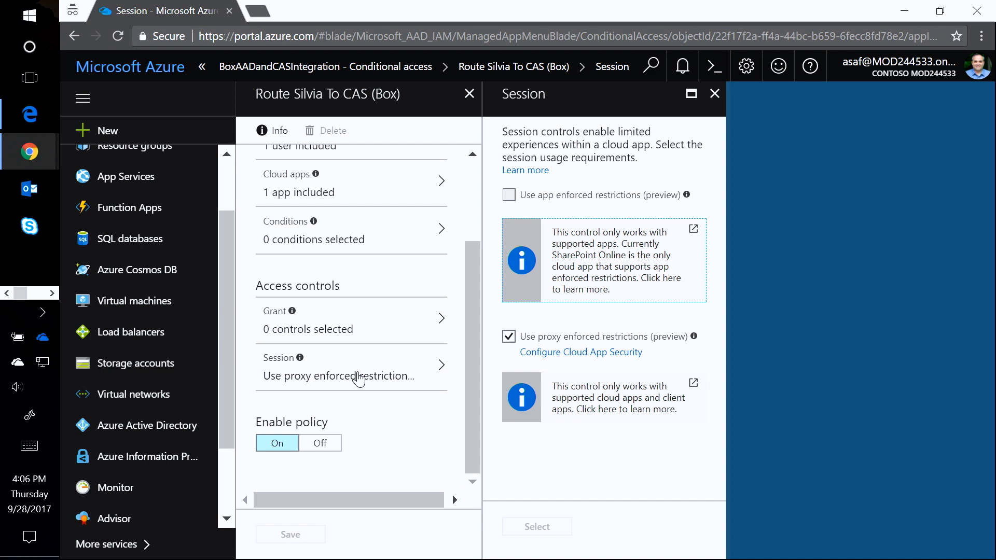
Follow the Session blade's Configure Cloud App Security link to the session policies
click(351, 366)
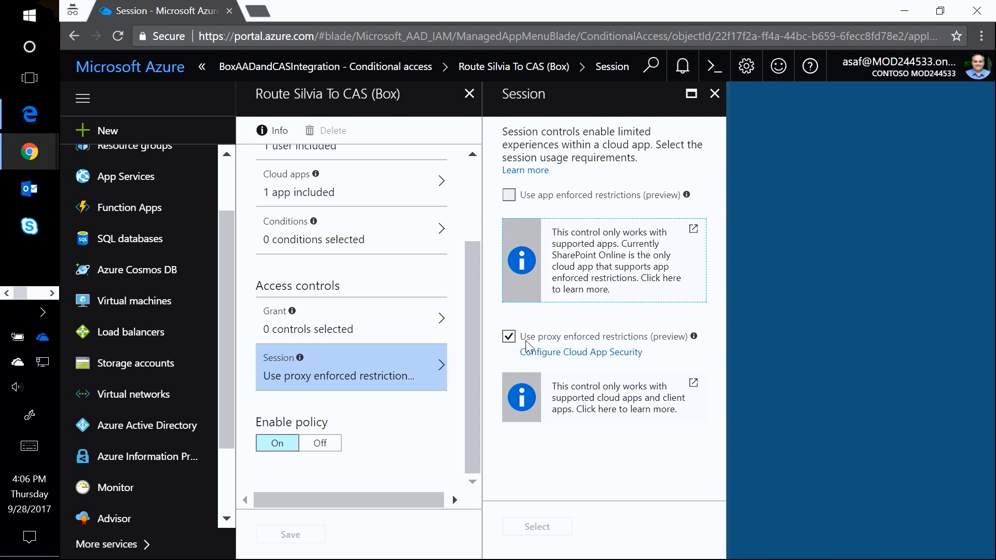
mouse_move(527, 352)
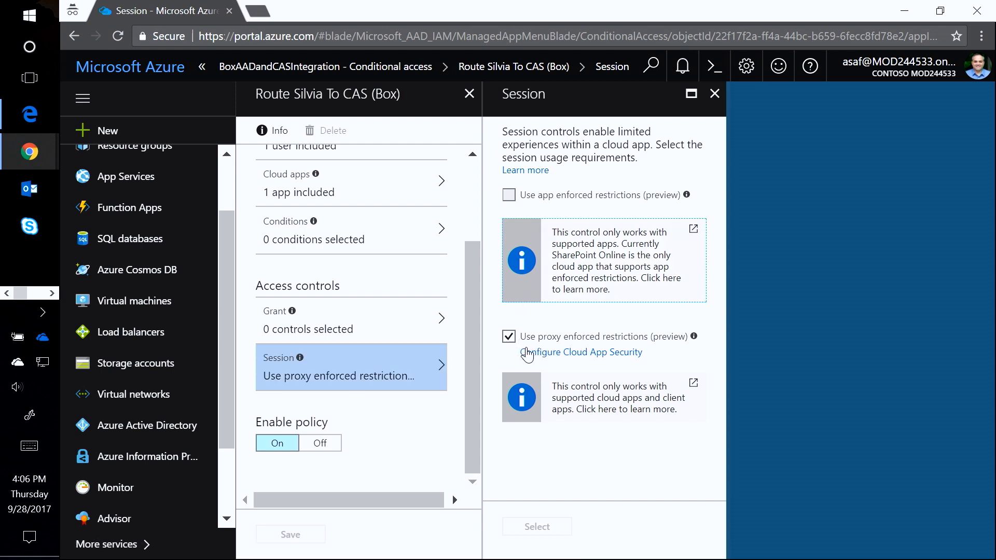
mouse_move(581, 352)
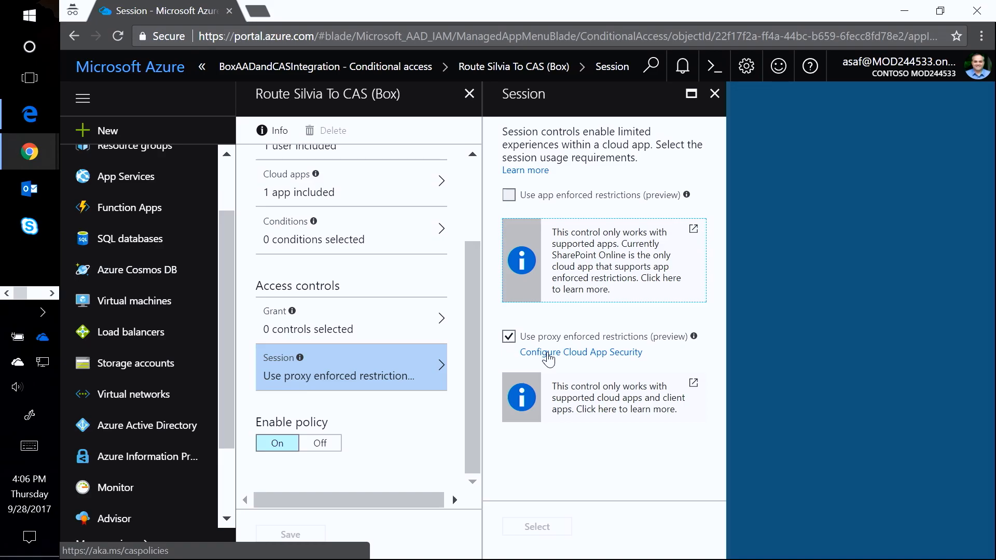
click(580, 351)
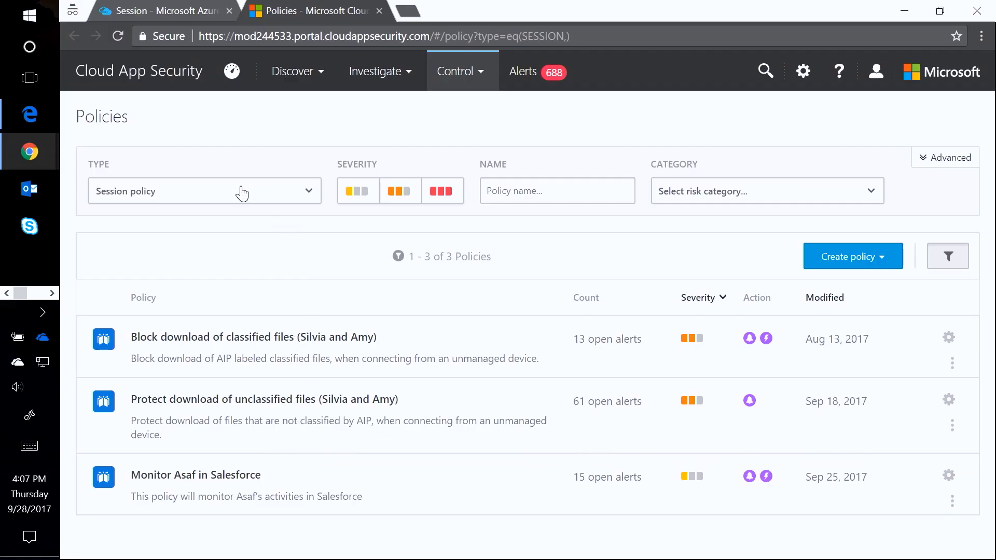
mouse_move(398, 397)
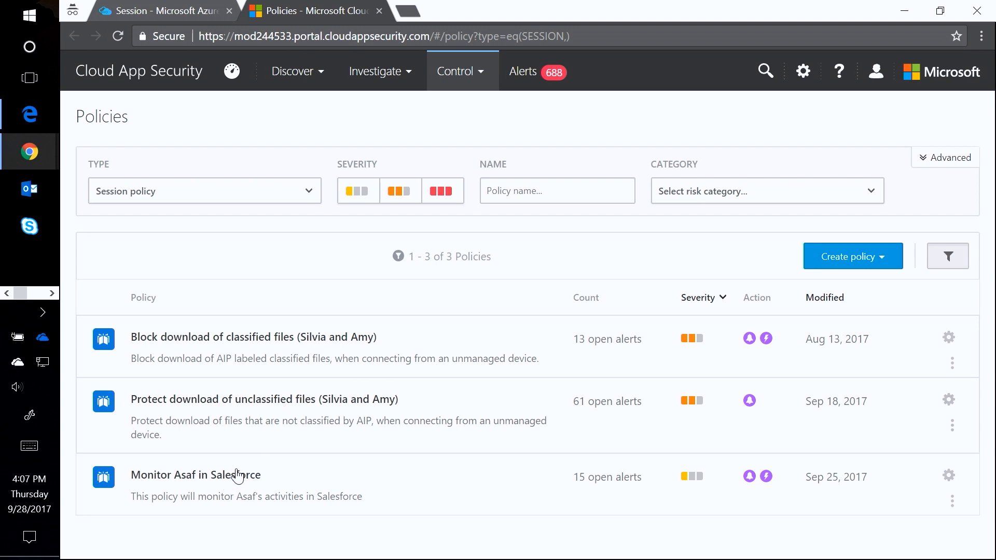
mouse_move(265, 340)
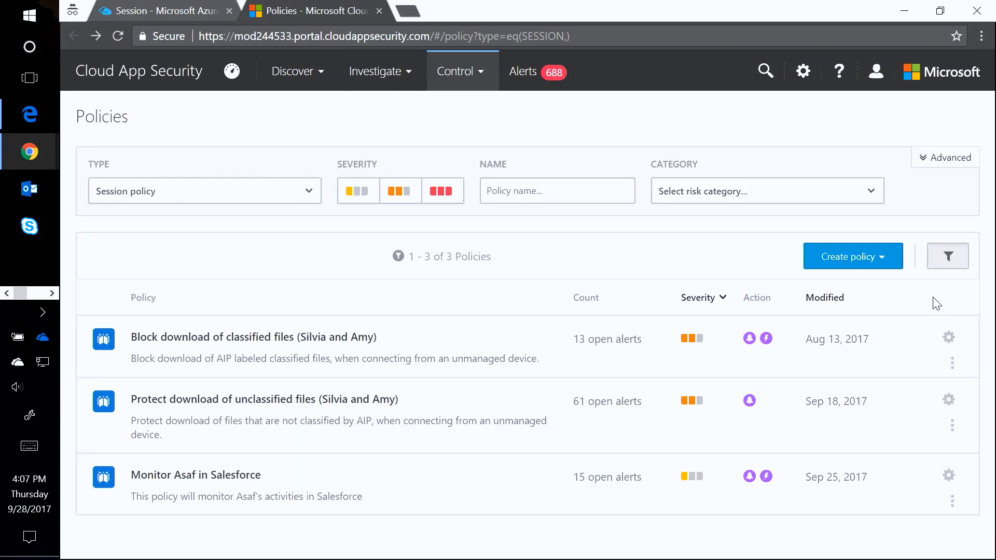
Open the 'Block download of classified files (Silvia and Amy)' session policy
click(253, 337)
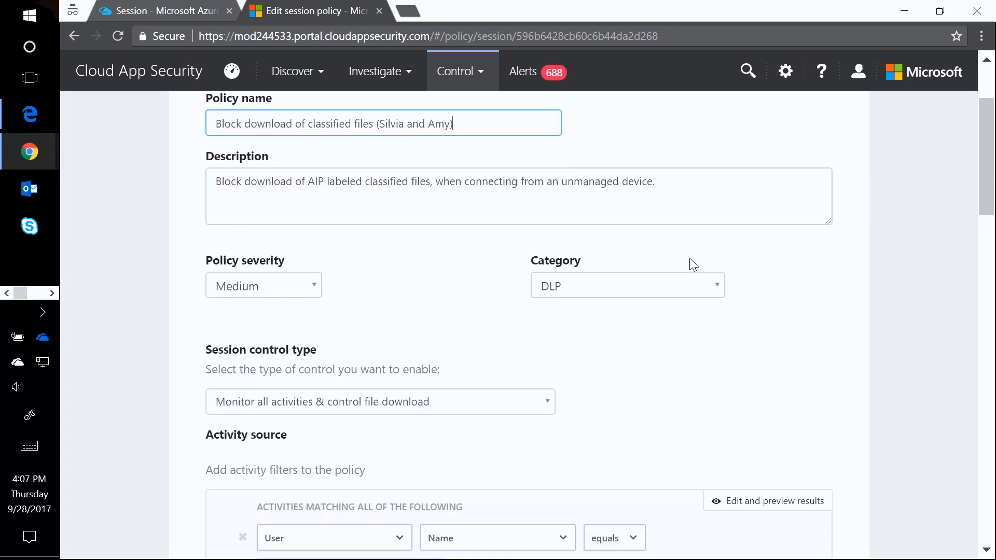
Add Valid client certificate to the Activity source Device tag filter values
scroll(down, 3)
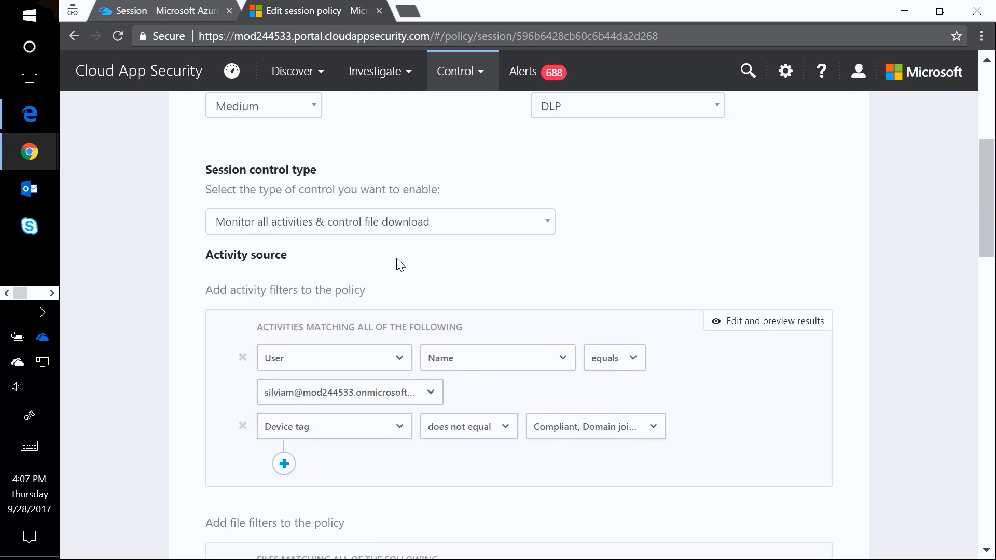
scroll(down, 3)
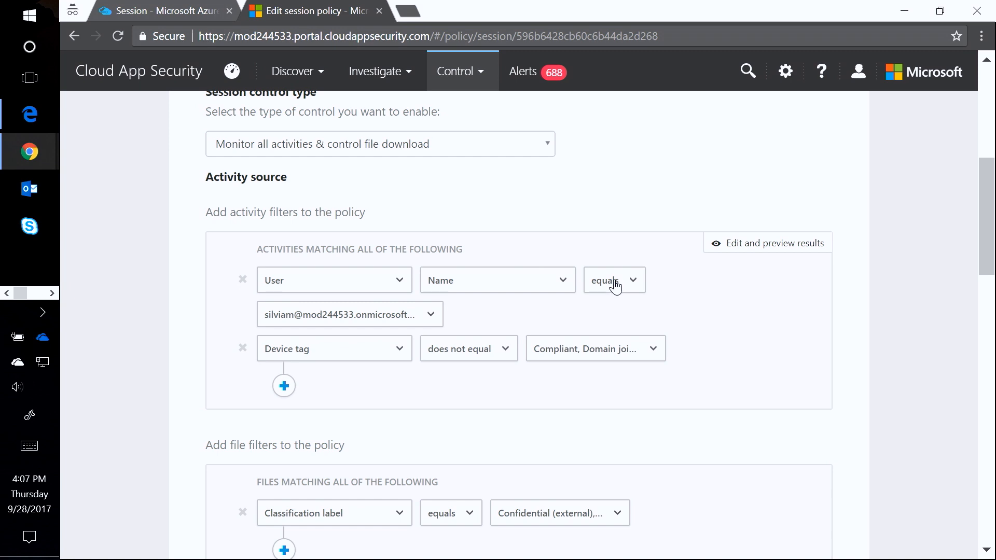
mouse_move(599, 294)
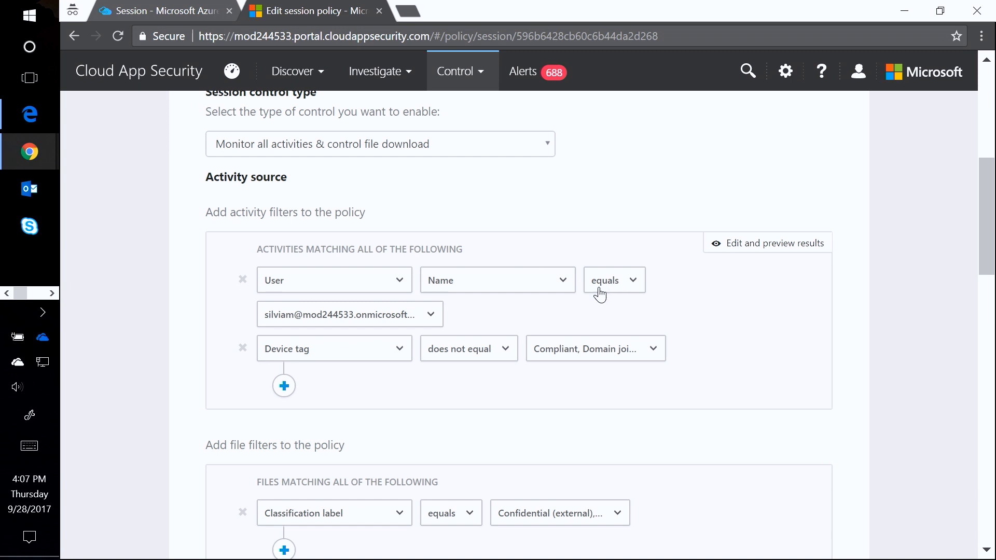
mouse_move(616, 255)
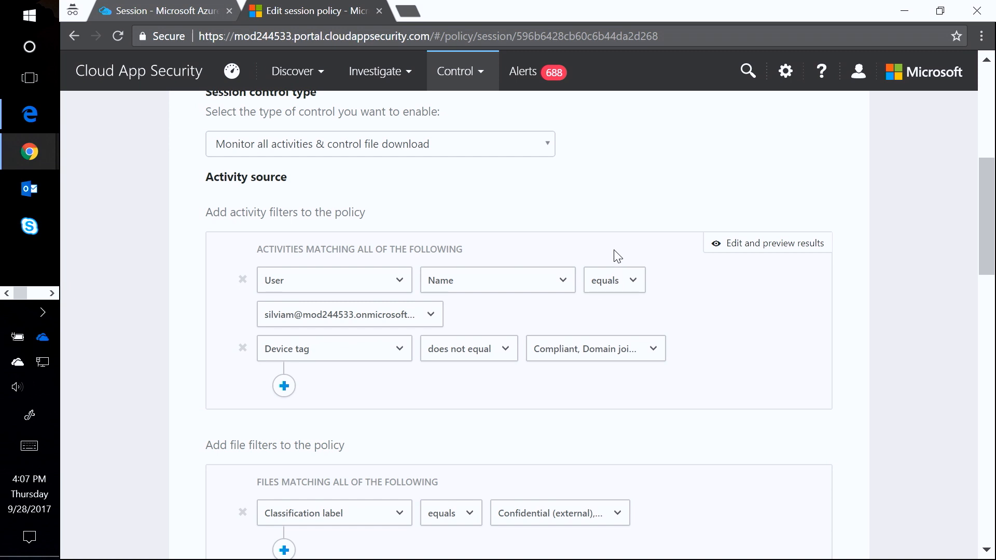
mouse_move(398, 336)
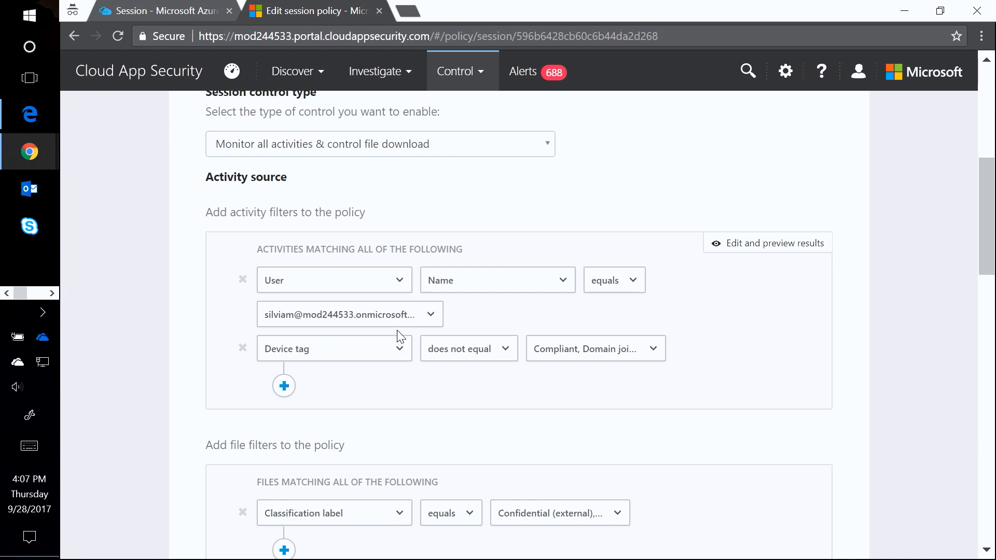
mouse_move(638, 365)
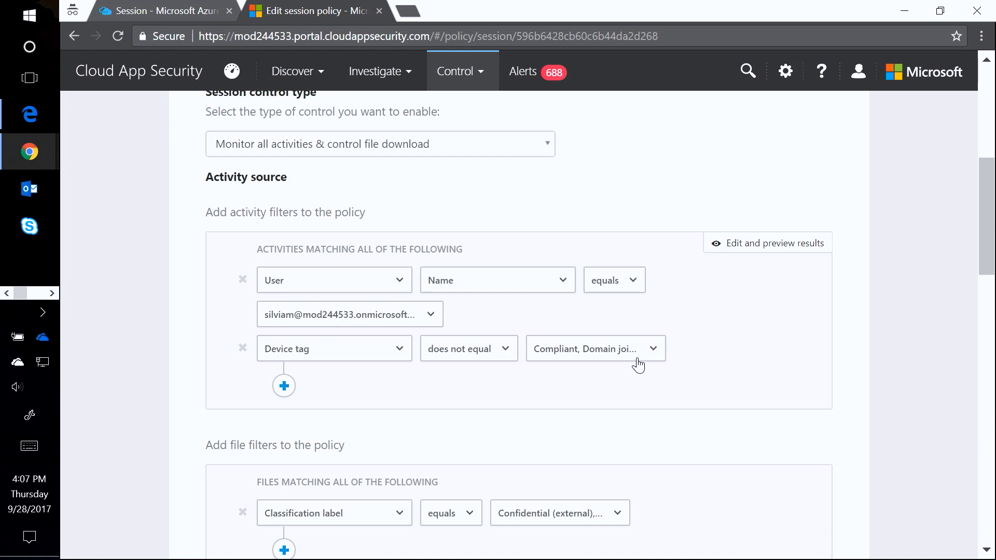
mouse_move(653, 351)
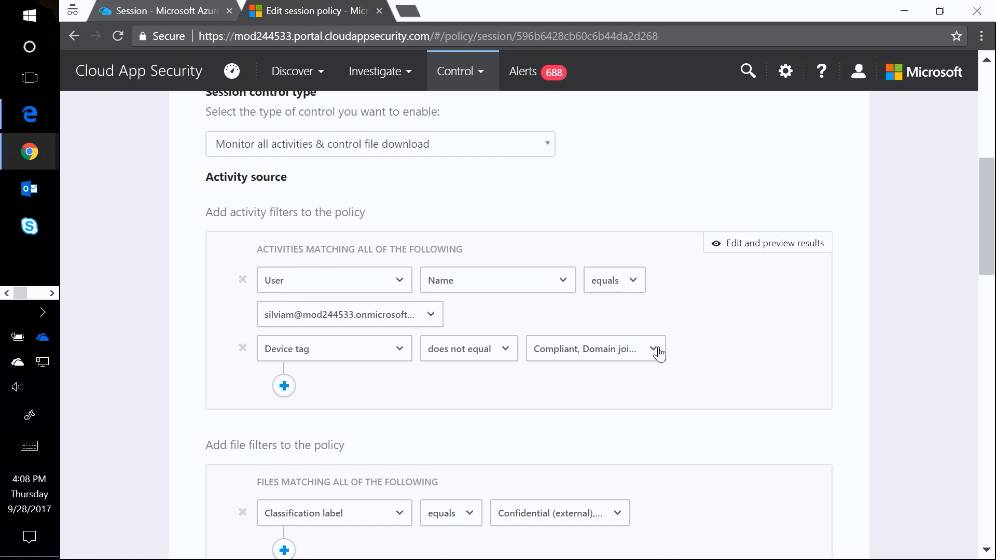
click(594, 348)
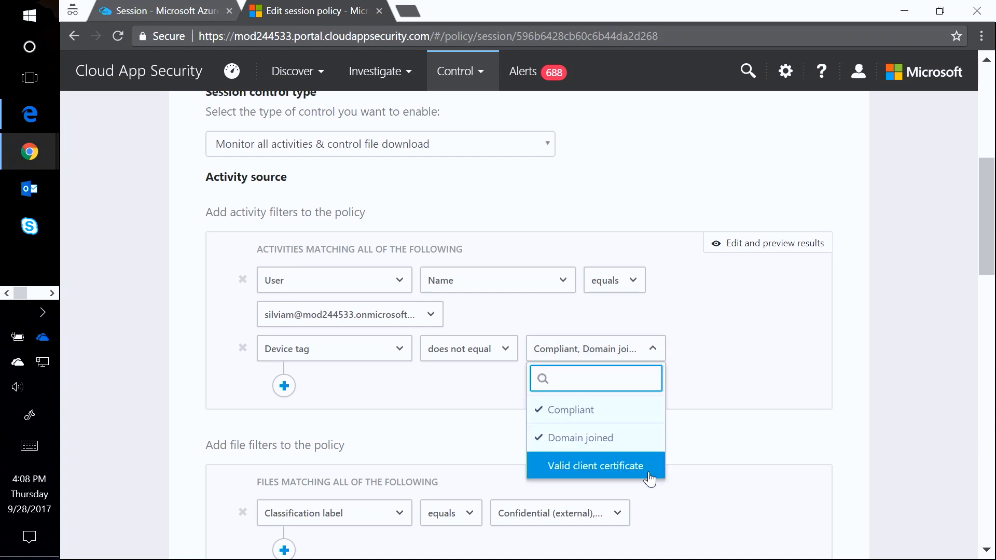
click(595, 465)
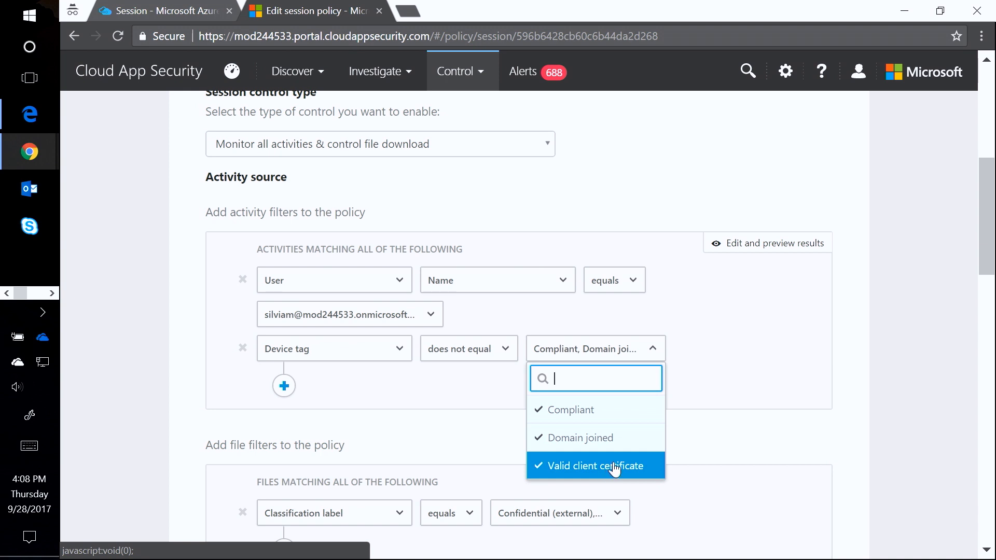
mouse_move(721, 375)
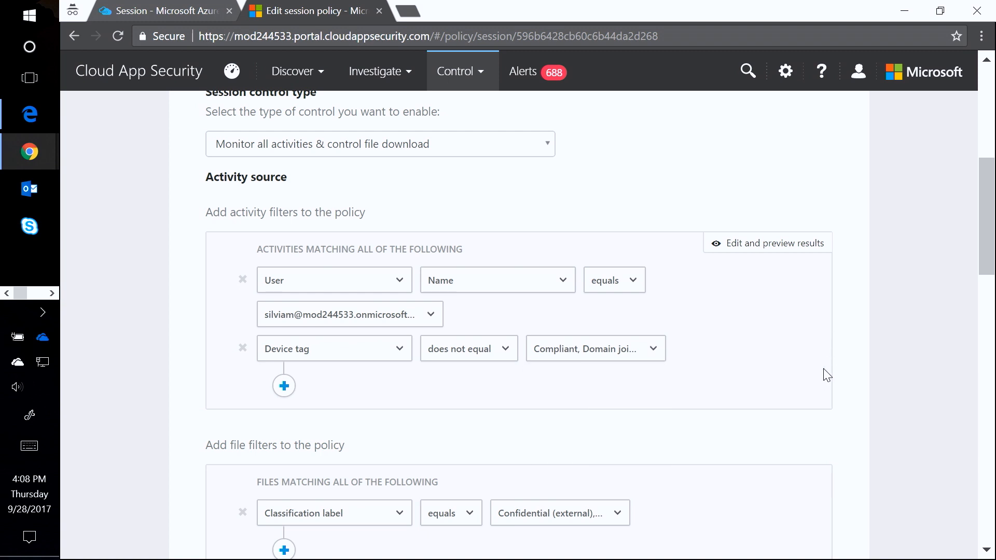
scroll(down, 3)
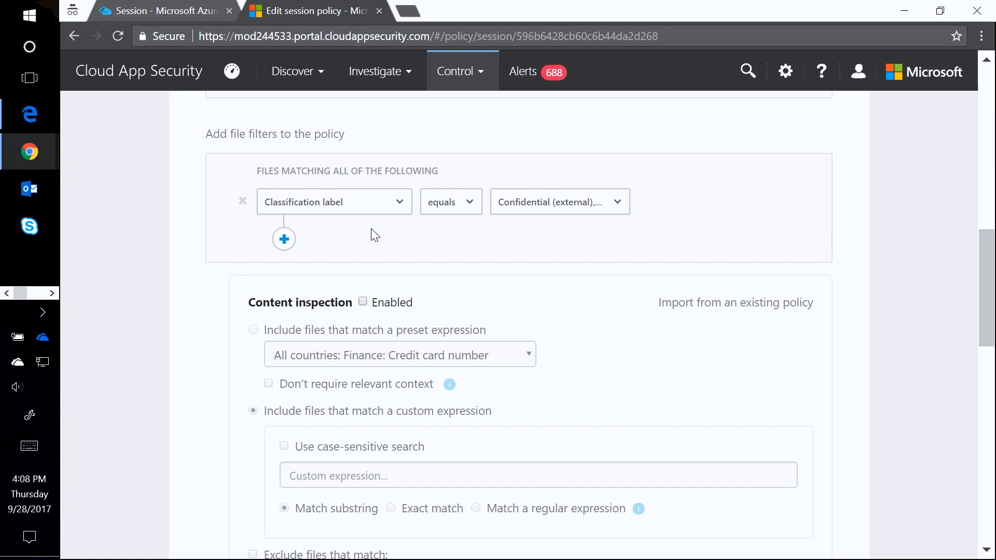
scroll(down, 3)
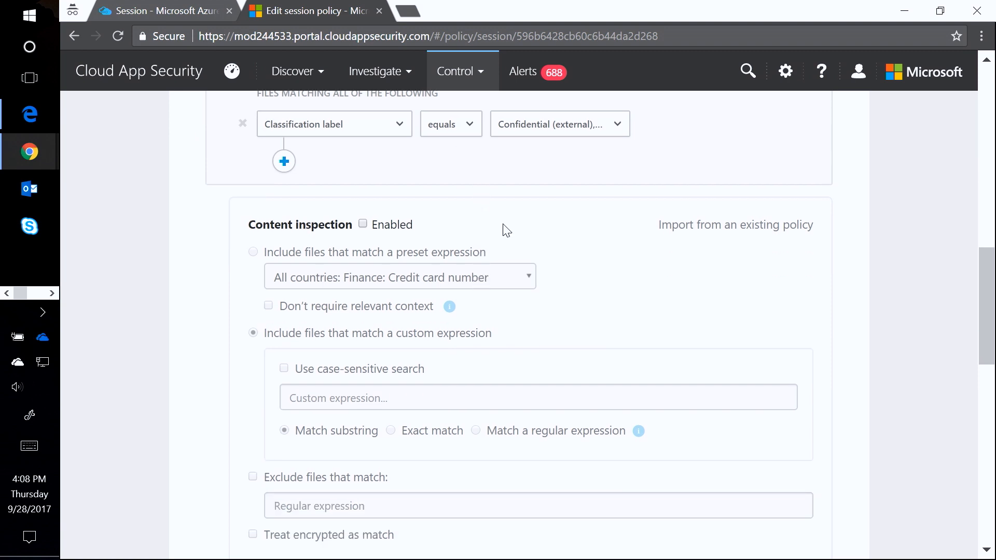
mouse_move(506, 130)
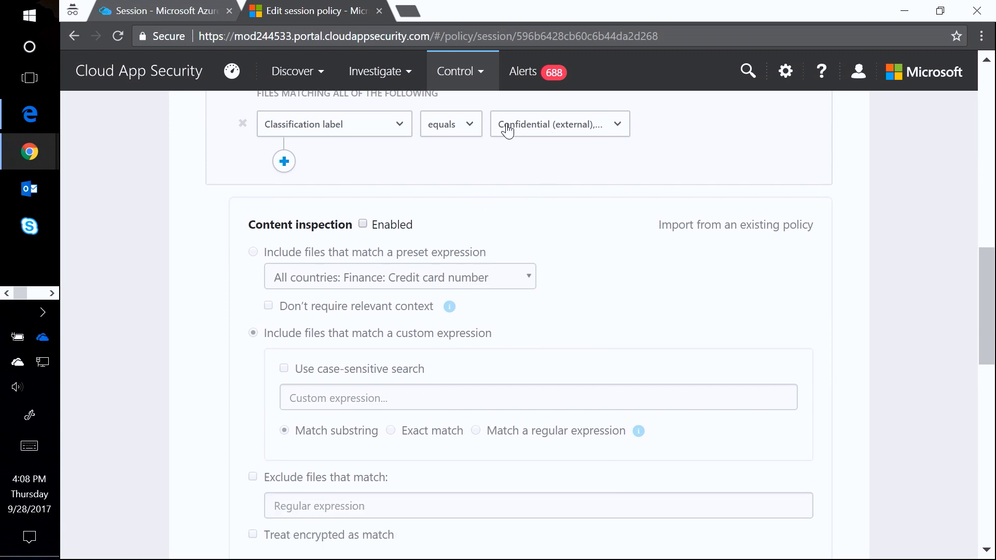
mouse_move(396, 134)
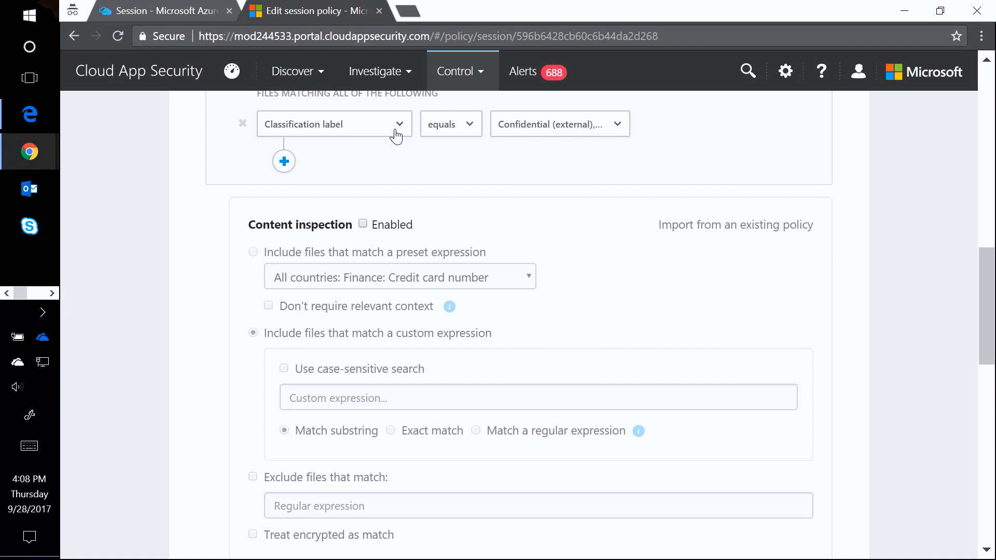
scroll(down, 3)
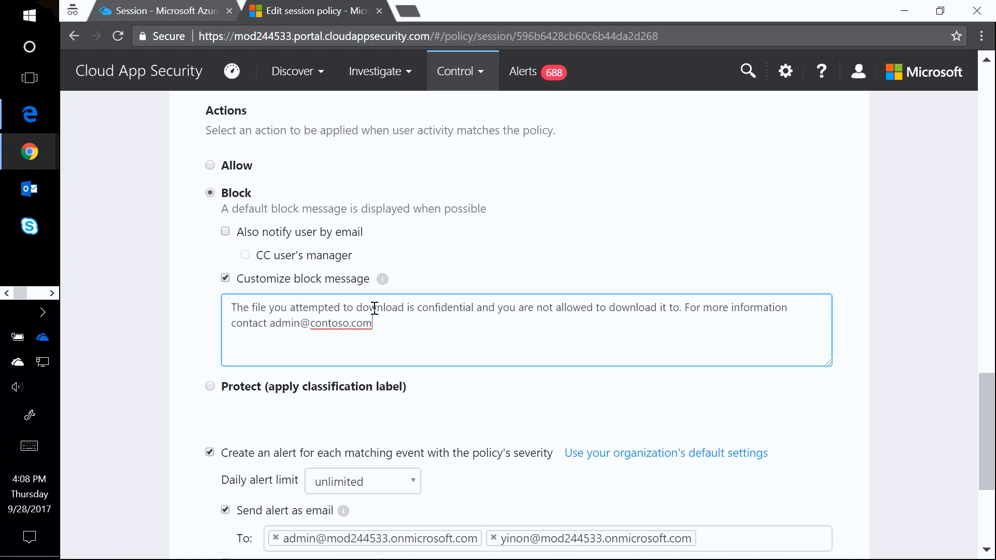
mouse_move(464, 340)
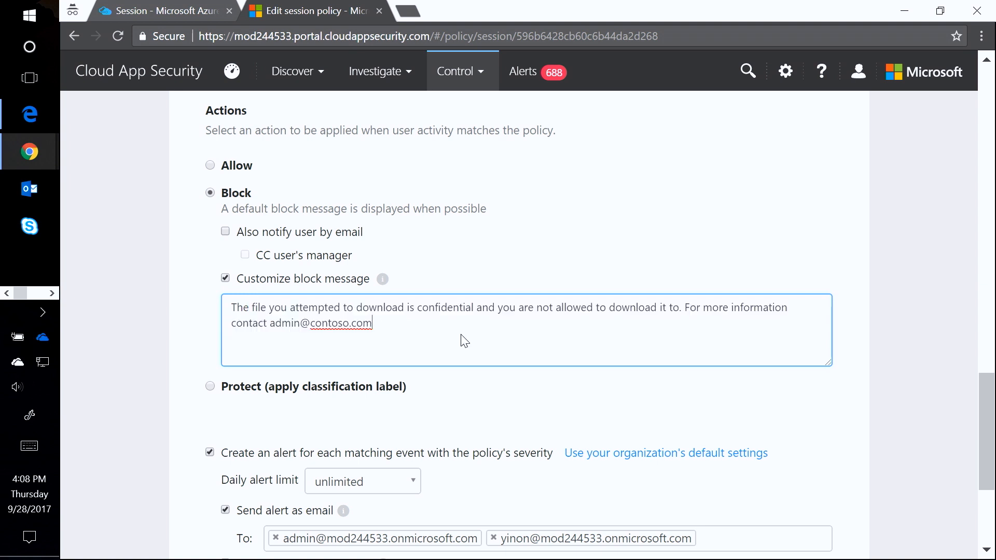
mouse_move(458, 352)
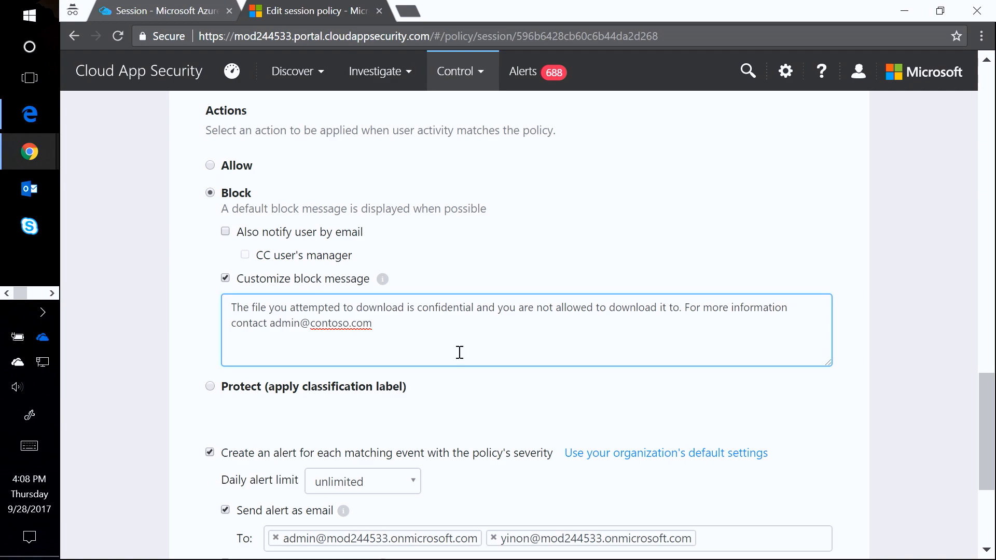
mouse_move(472, 336)
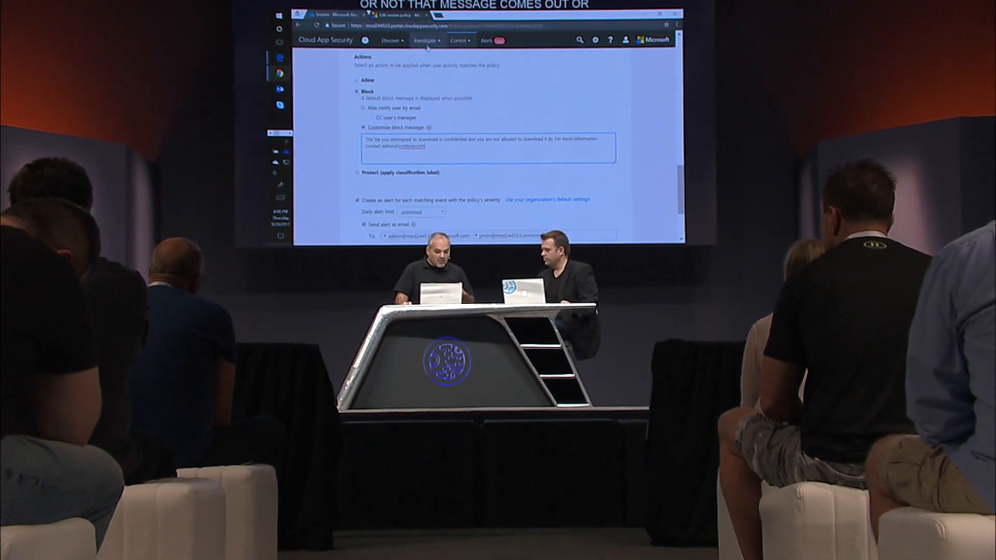
Open the Investigate activity log to review the Box download activities
click(431, 61)
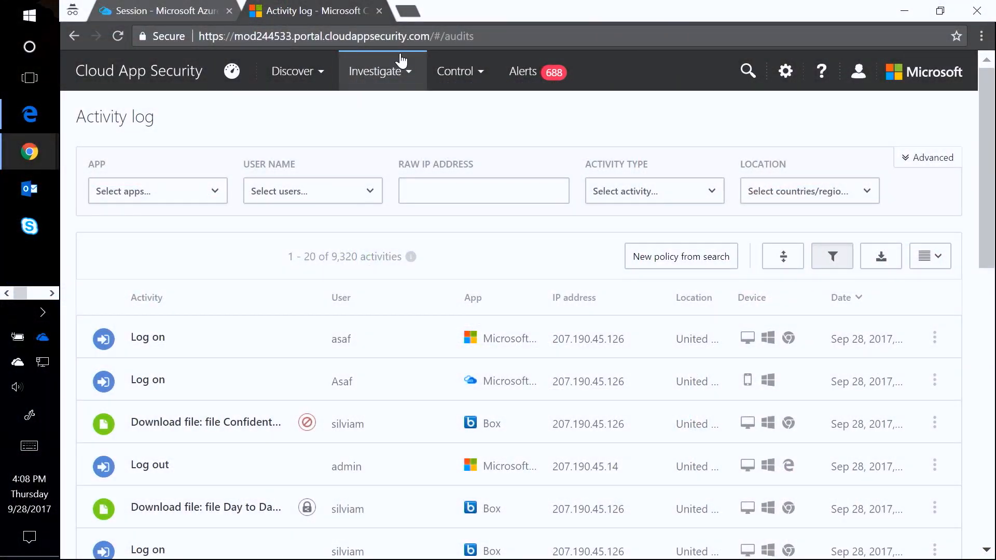
Scroll the activity log to Silvia's Box log-on redirected to the proxy
click(376, 71)
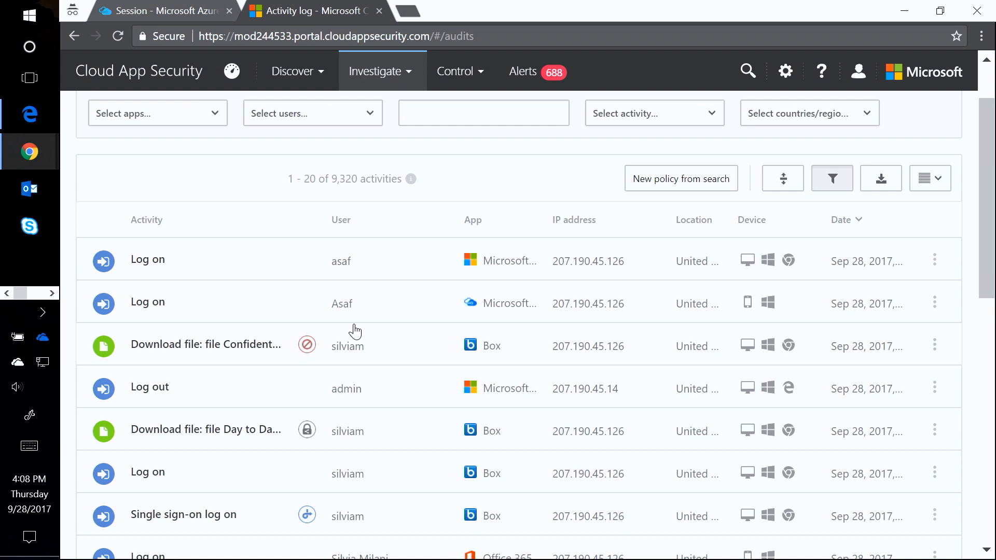
mouse_move(474, 303)
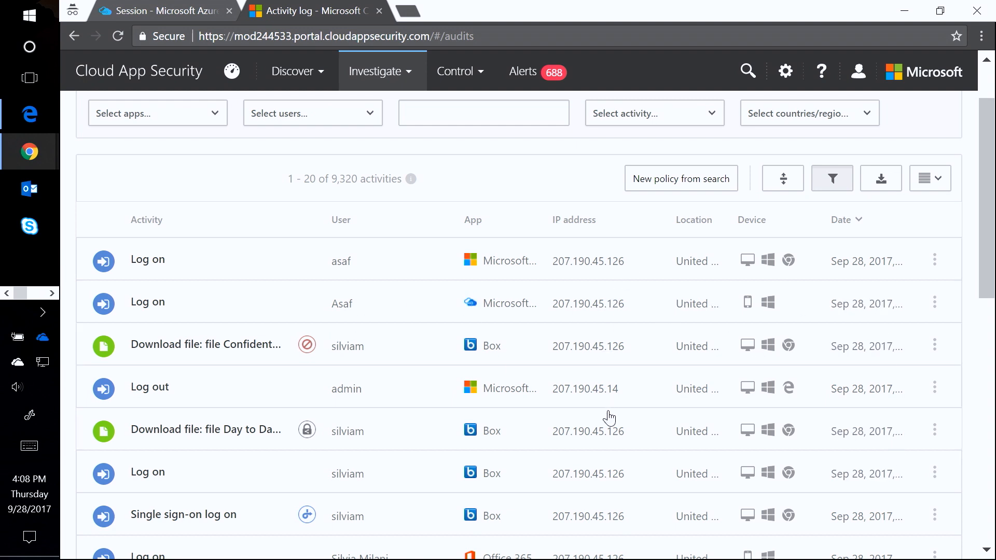
mouse_move(497, 370)
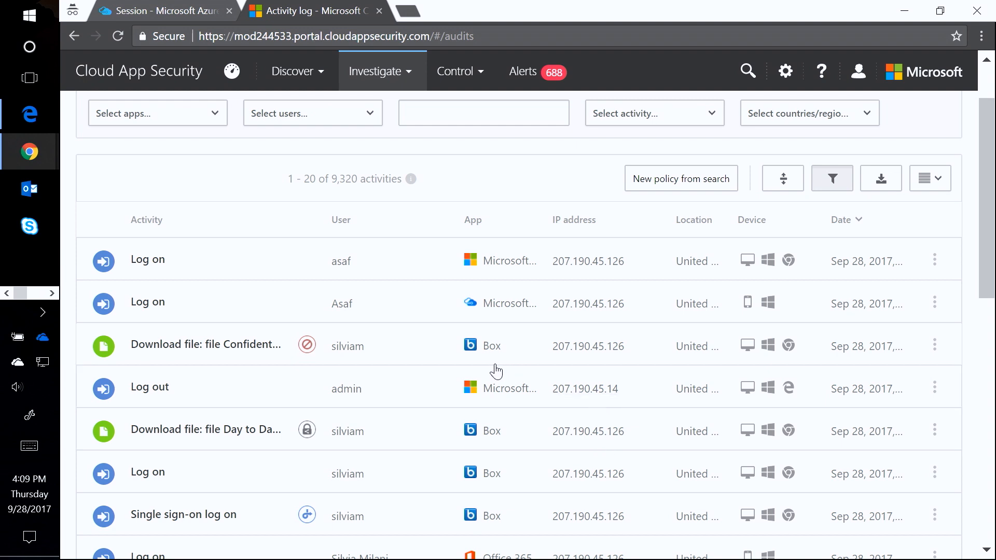
scroll(down, 3)
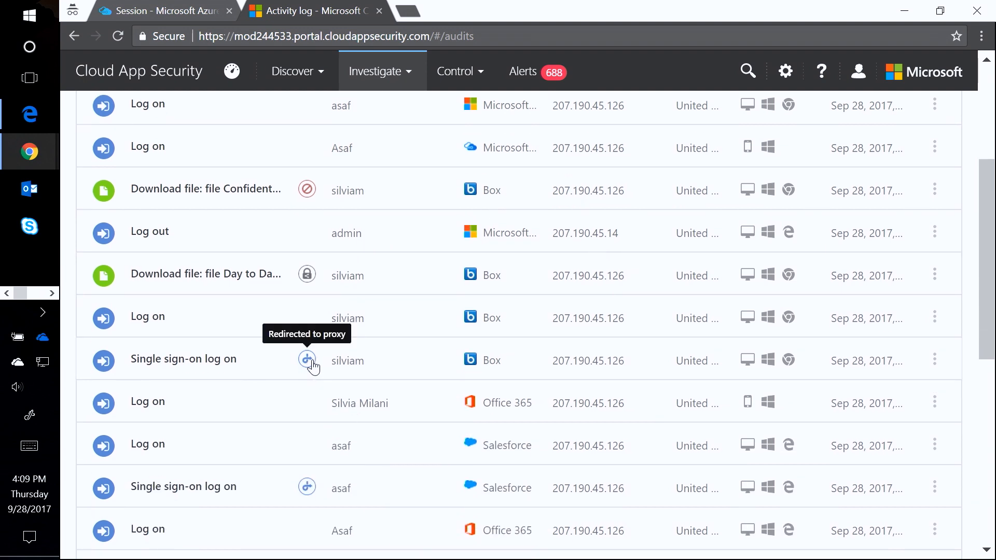
mouse_move(322, 303)
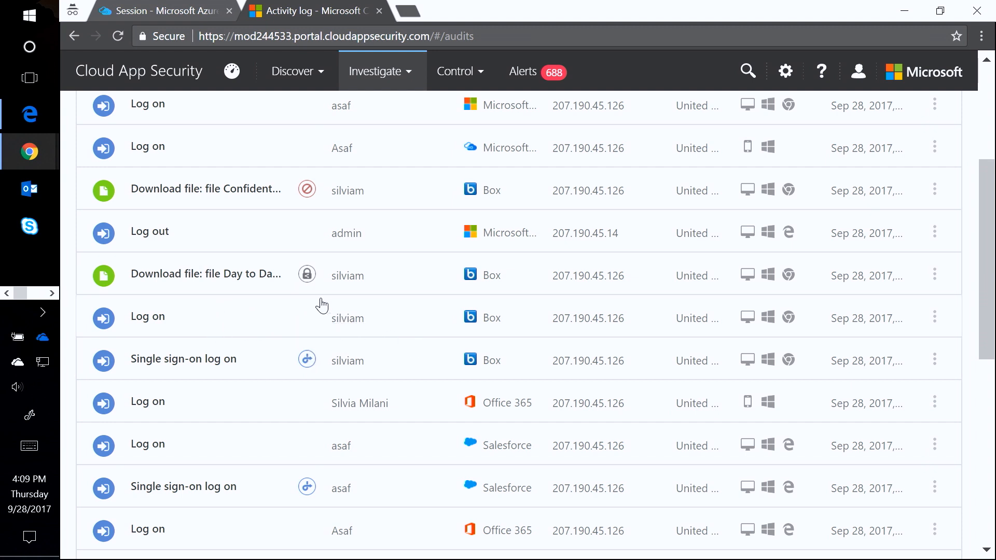
mouse_move(307, 275)
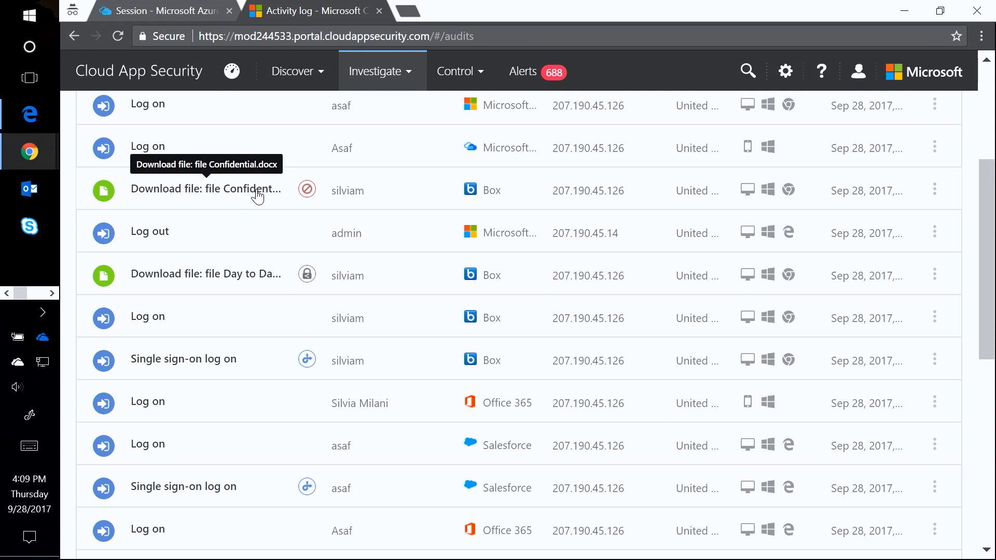
mouse_move(477, 209)
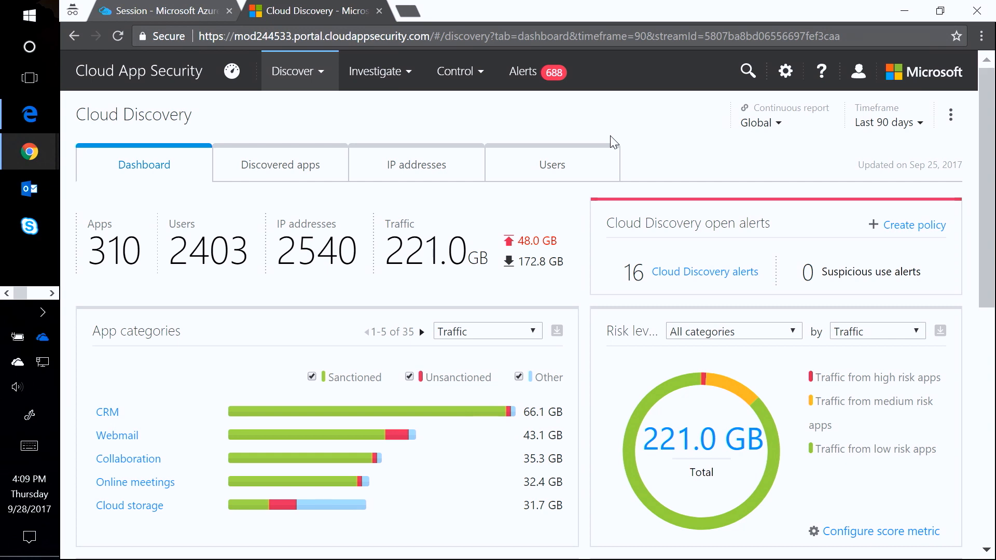
mouse_move(374, 71)
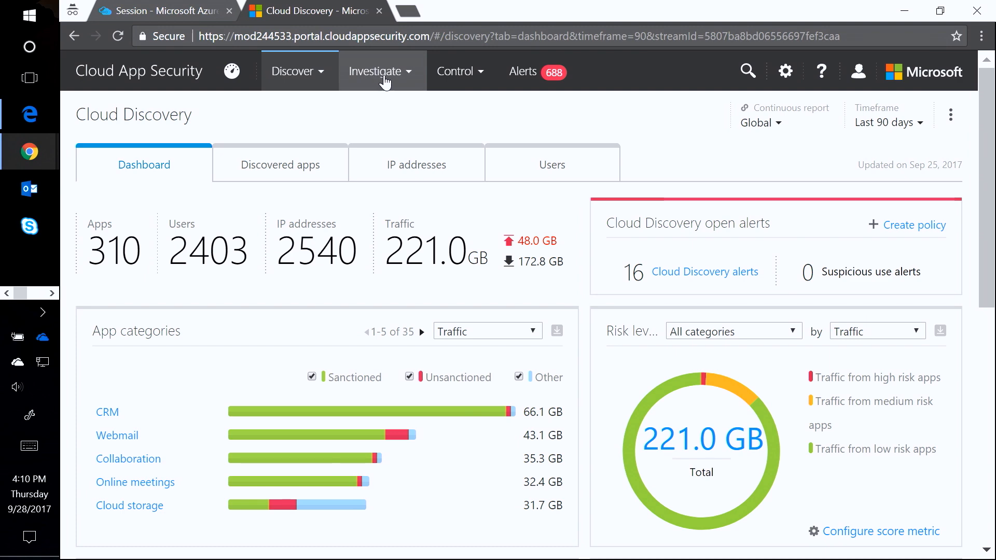
Open the Files investigation listing Box files such as Confidential.xlsx
click(375, 71)
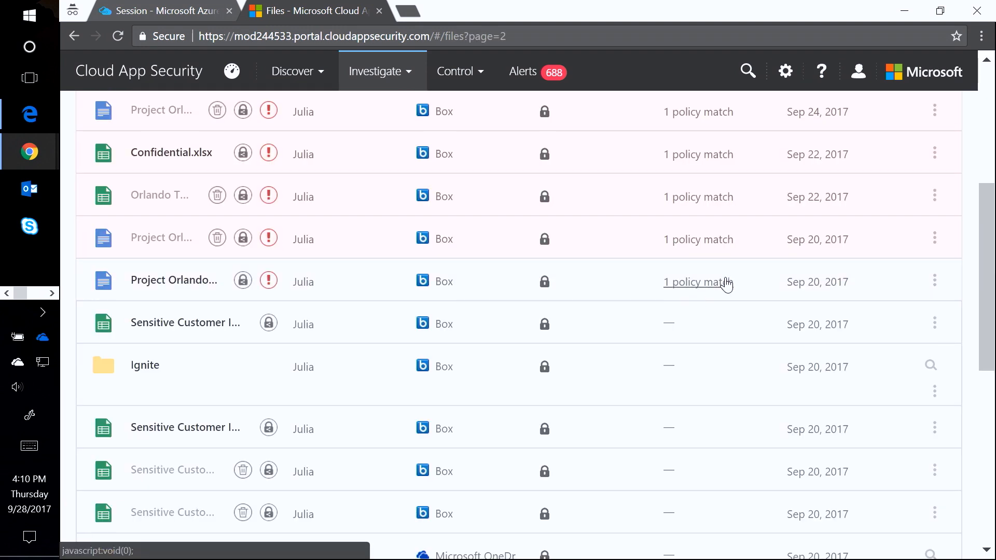
Show the governance, classification-label and quarantine actions for a Box file
scroll(down, 3)
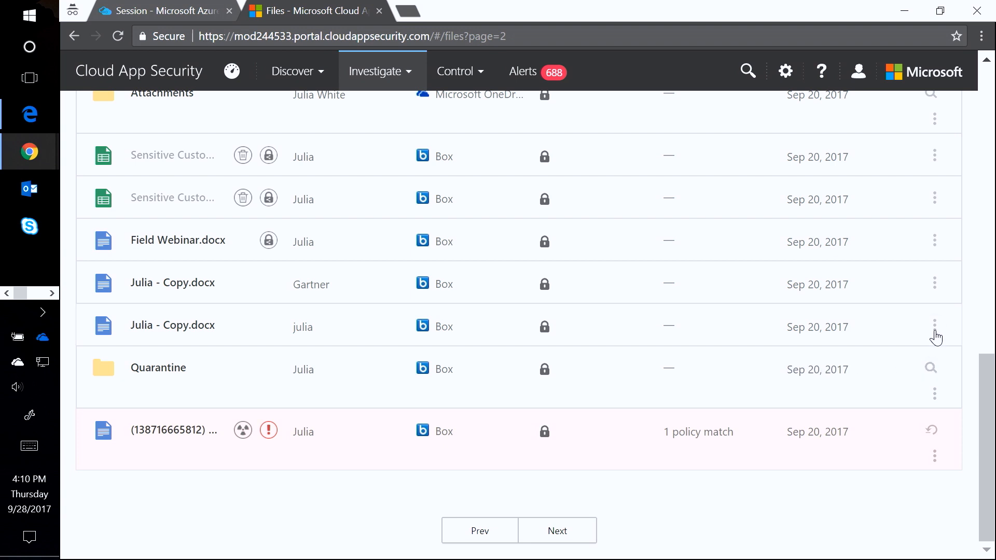
click(934, 325)
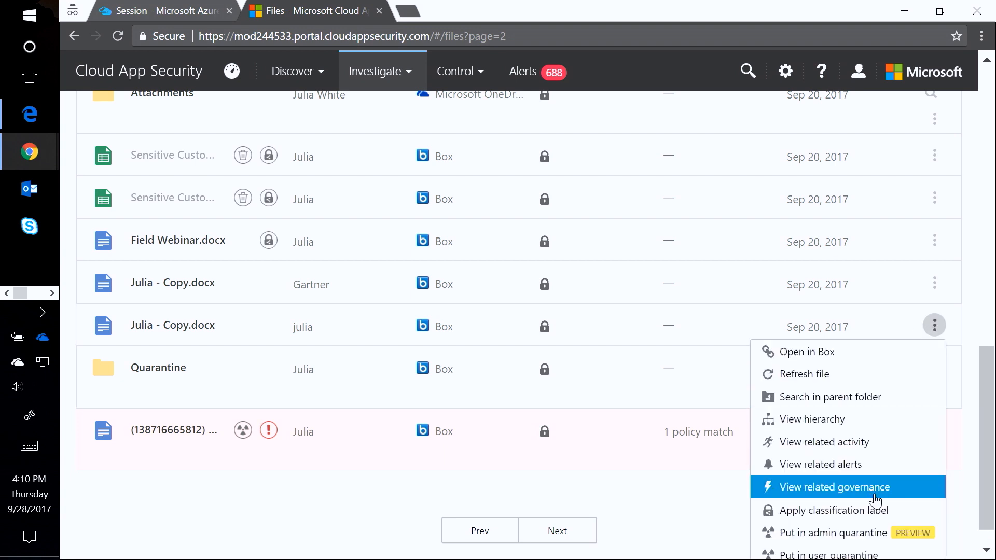
mouse_move(845, 510)
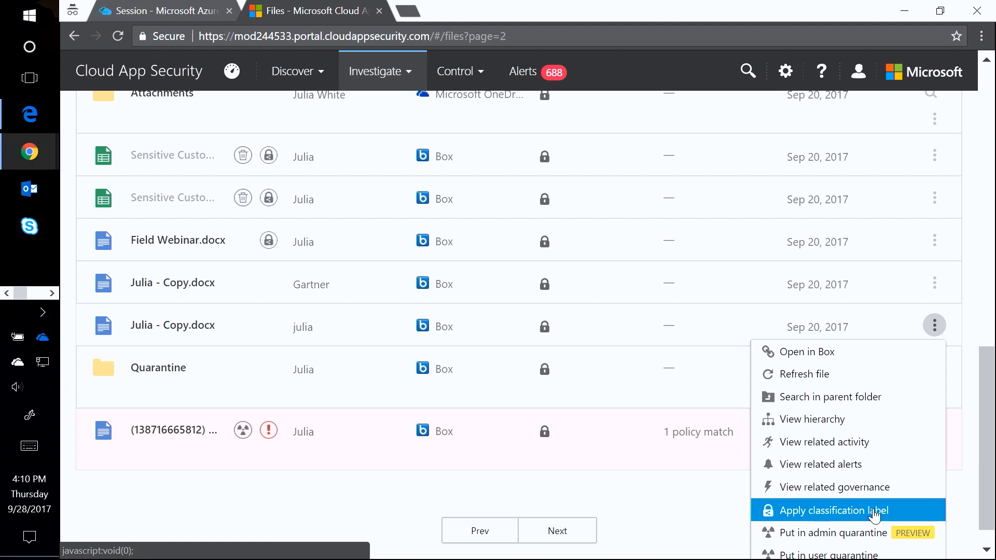
mouse_move(945, 113)
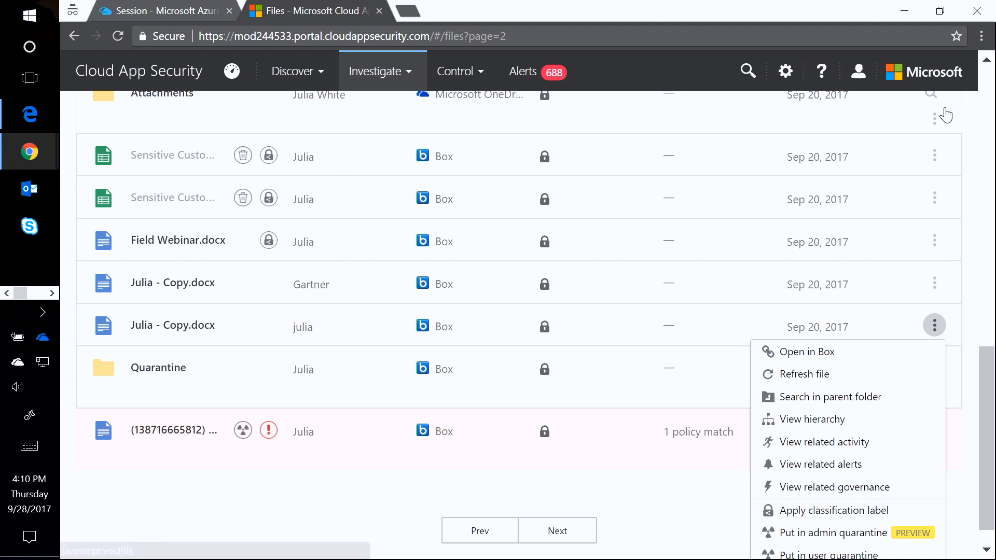
mouse_move(972, 408)
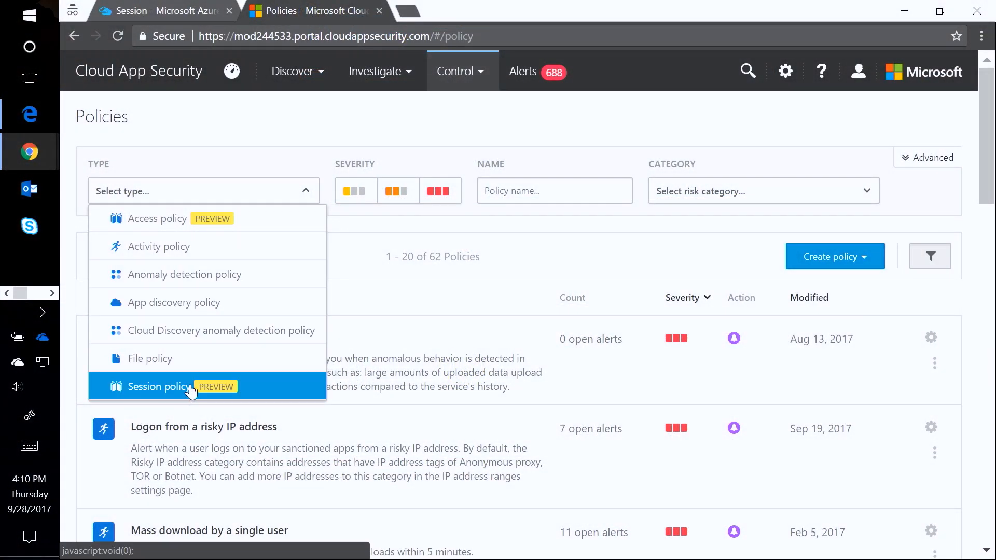
Filter to session policies and view the download policy's Confidential View Only label options
click(158, 386)
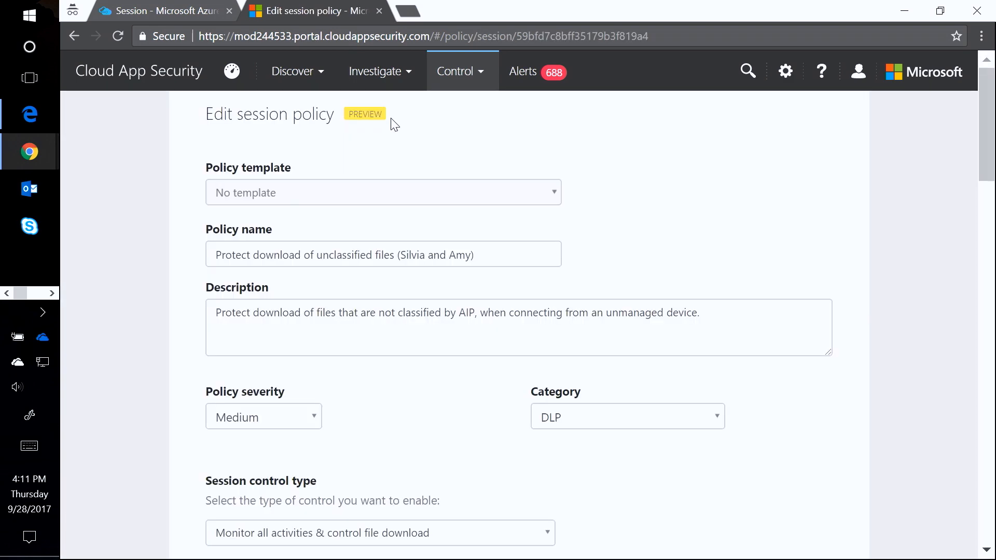
scroll(down, 3)
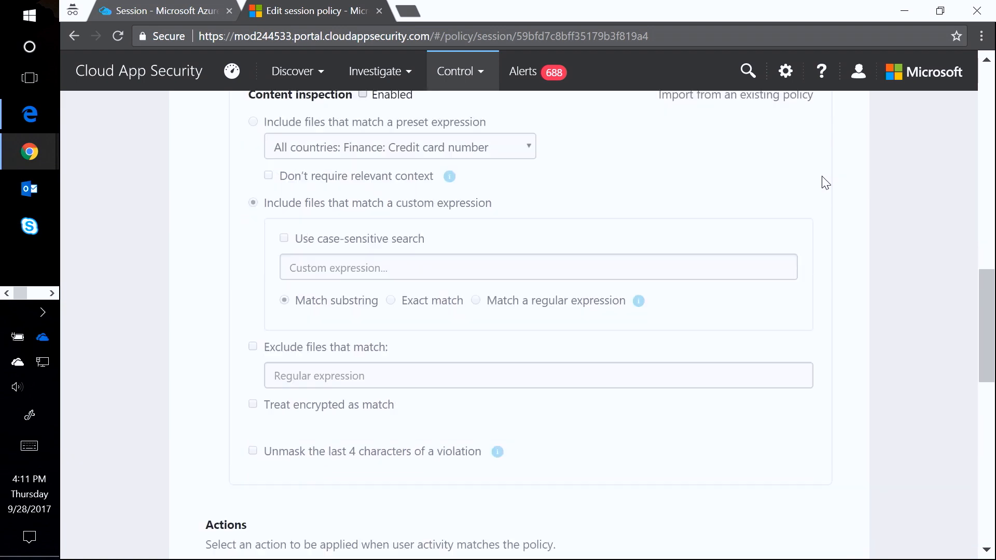
scroll(down, 3)
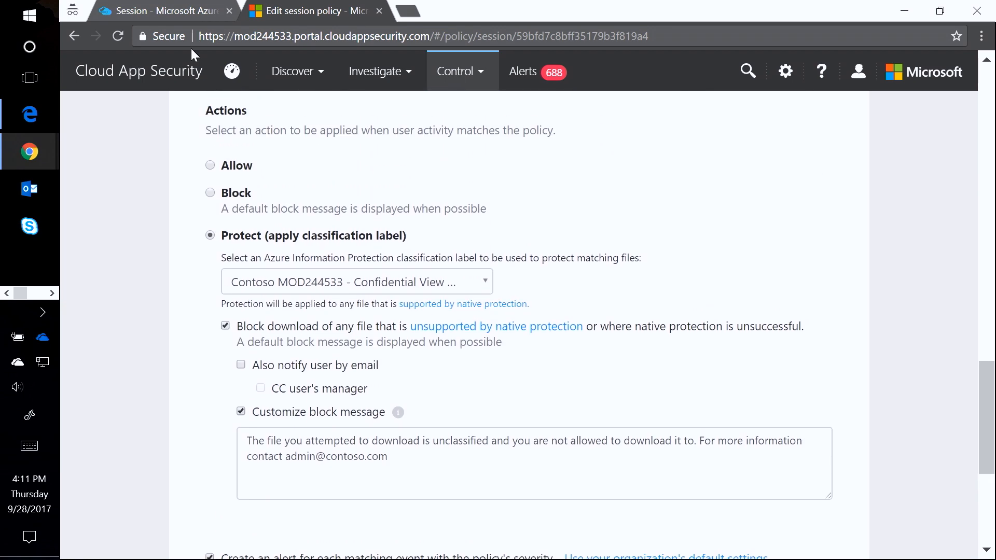
mouse_move(288, 287)
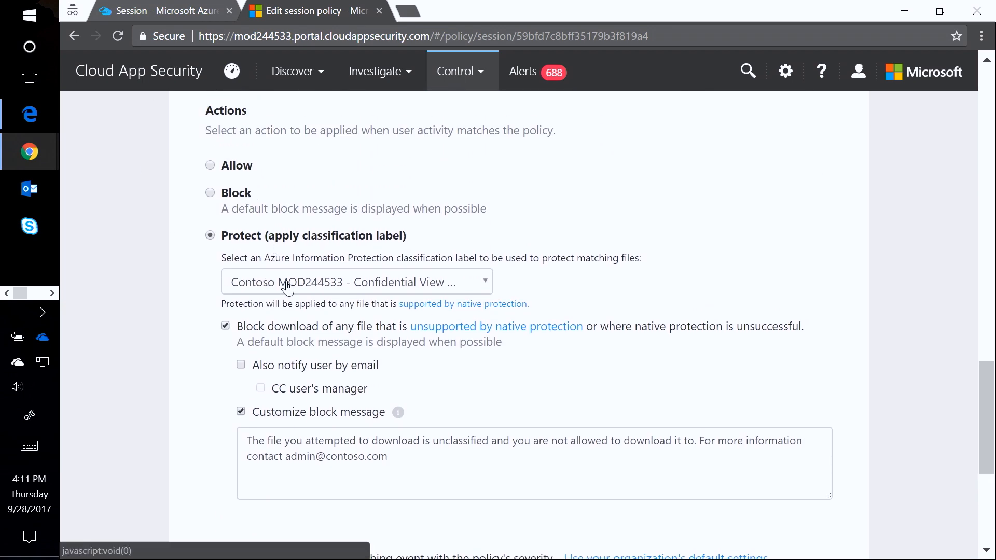
click(356, 283)
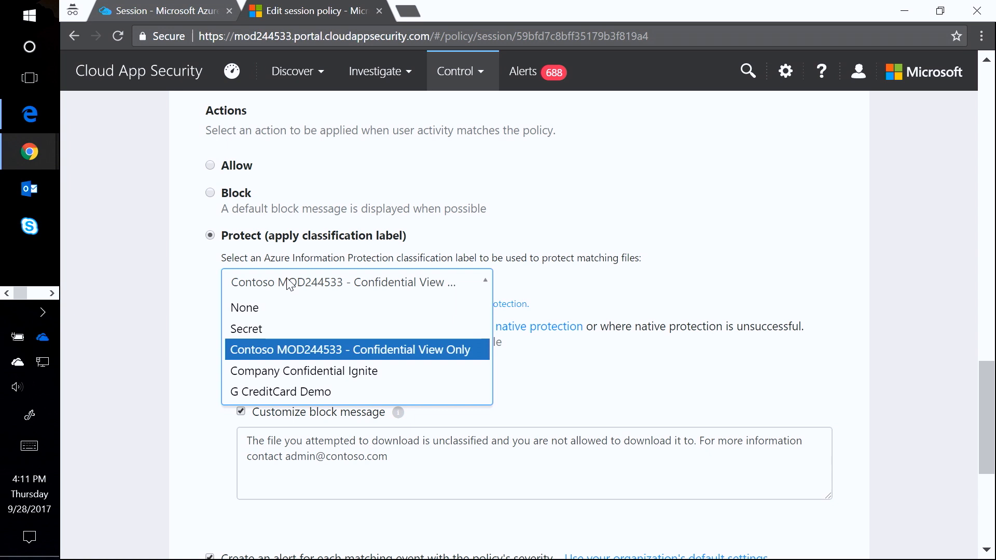
mouse_move(299, 288)
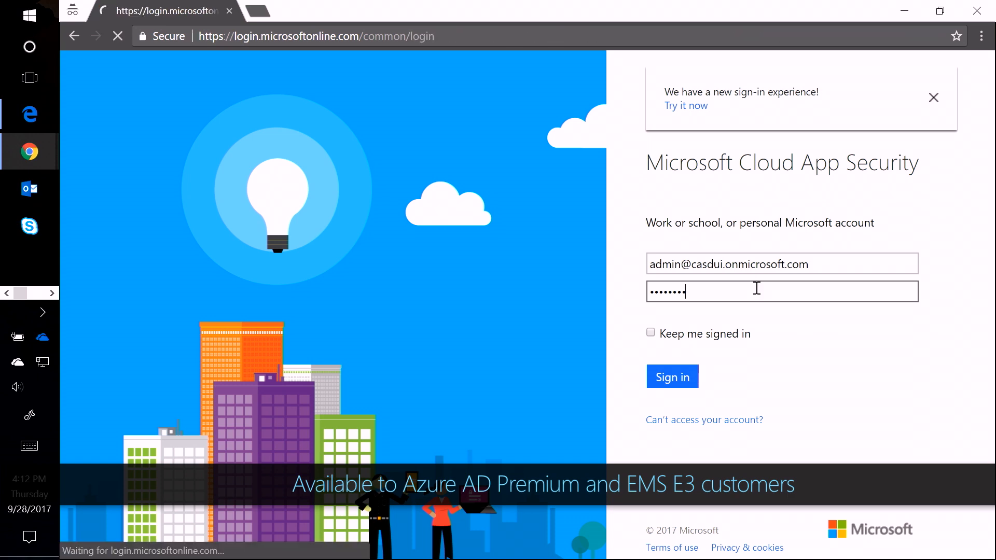
Sign in to the new tenant, re-entering the rejected password
click(671, 376)
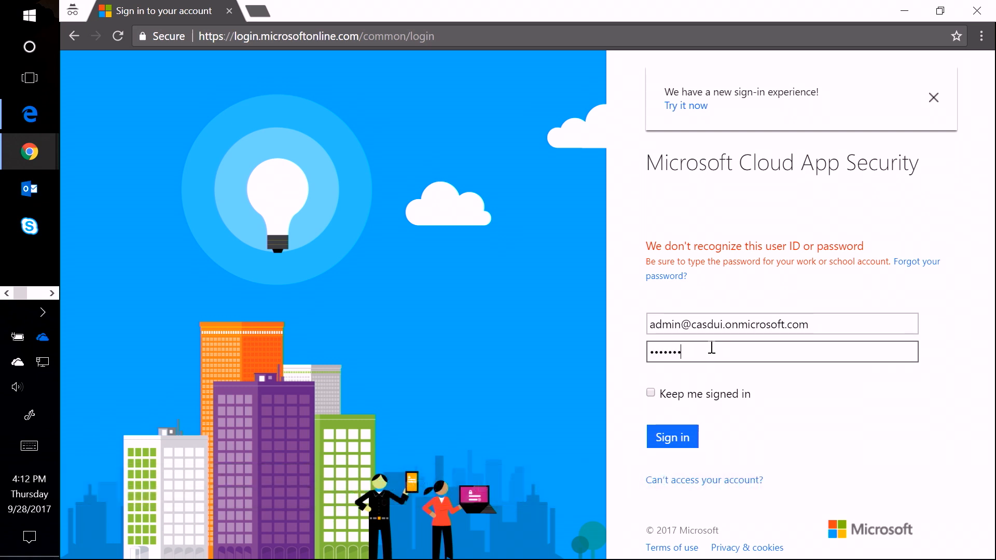
click(671, 437)
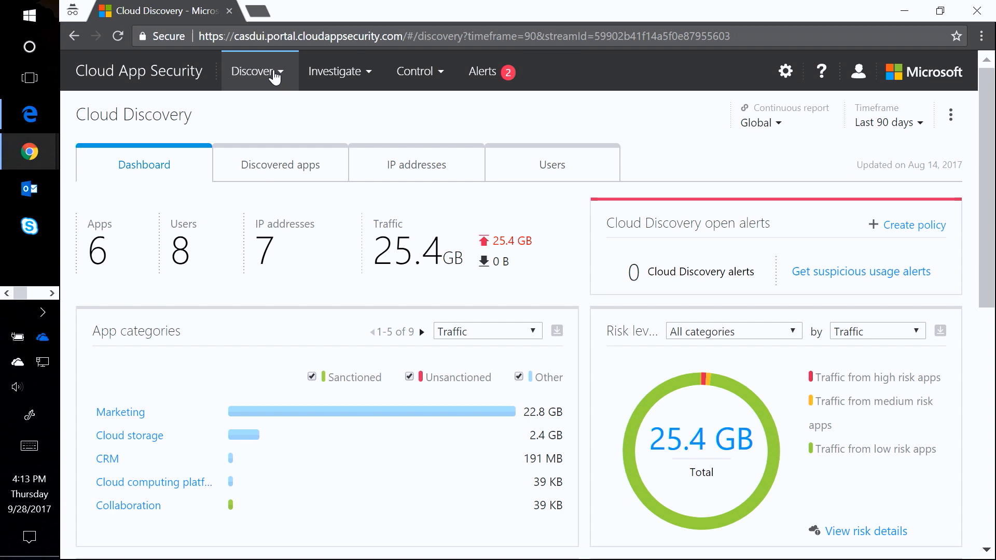
click(339, 71)
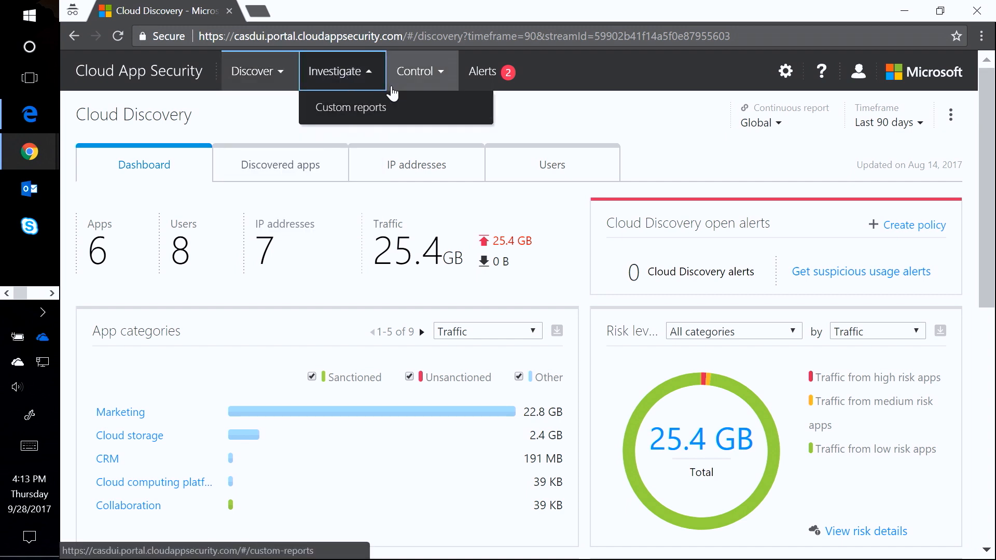
click(416, 71)
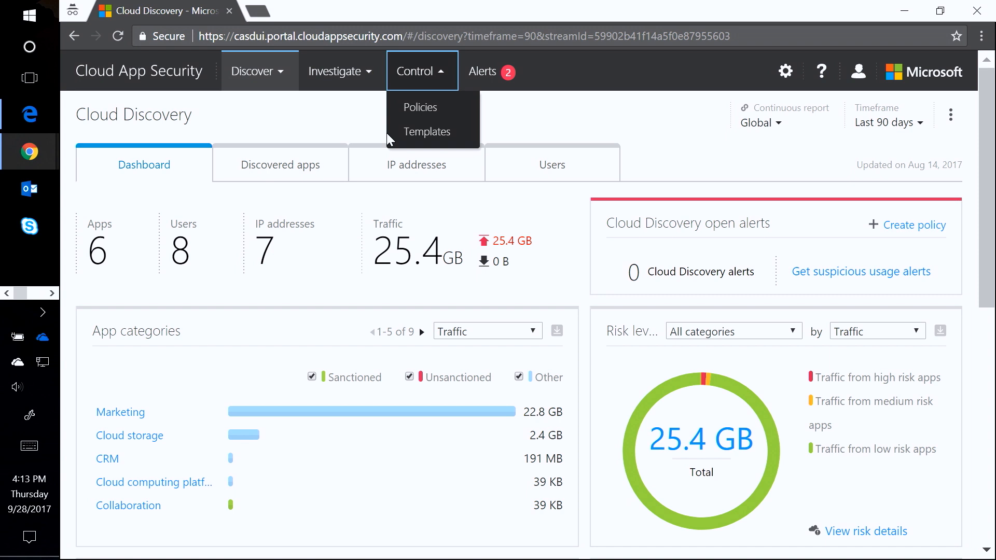
click(638, 170)
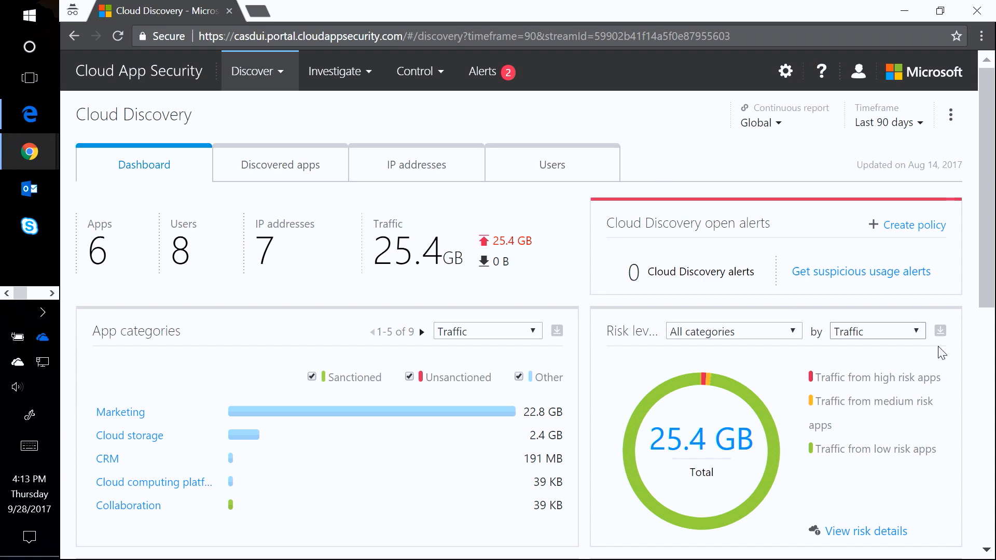
scroll(down, 3)
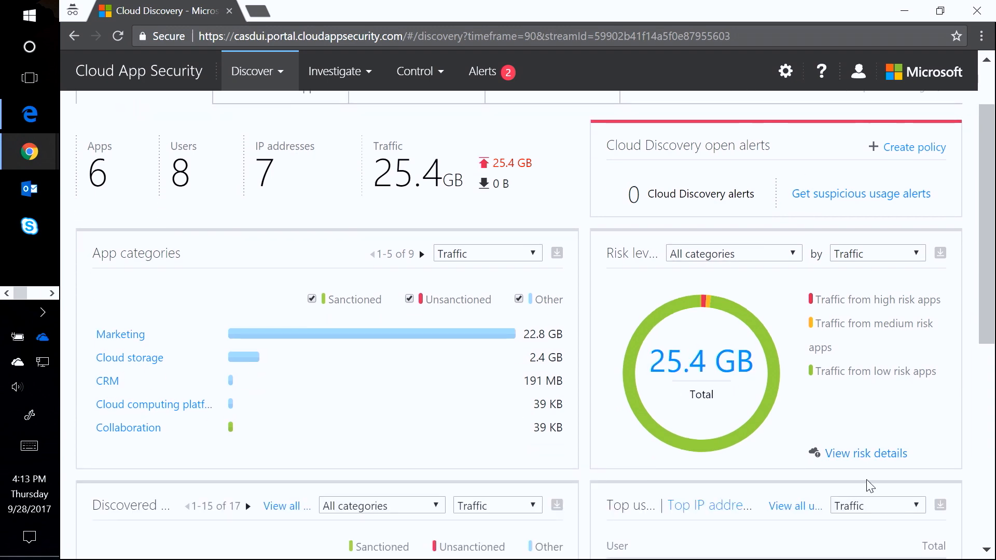